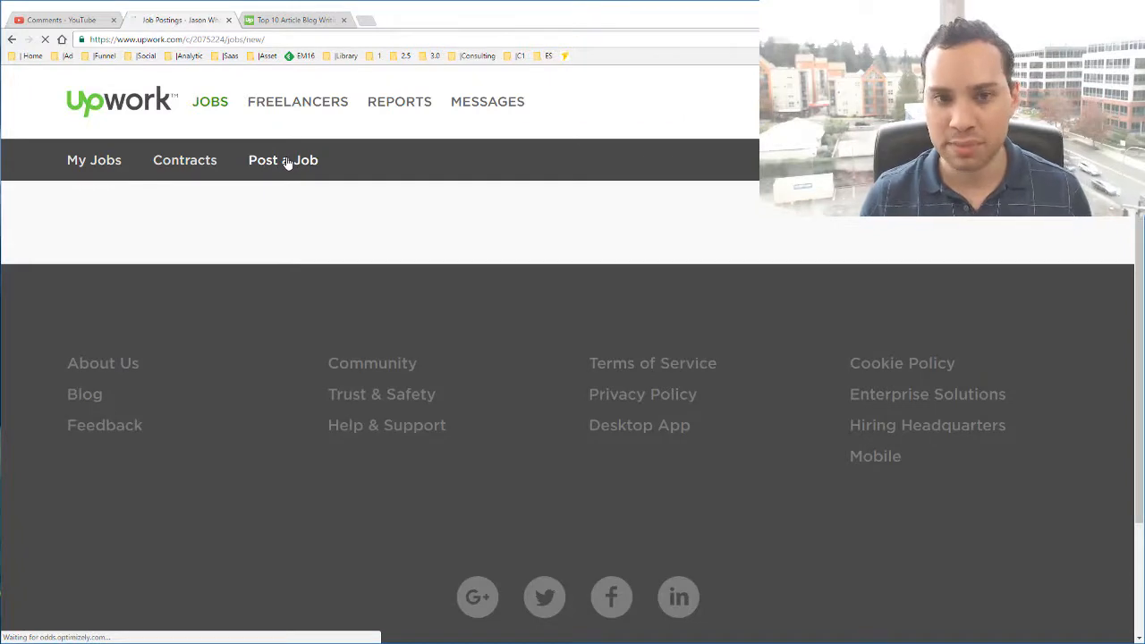
mouse_move(569, 247)
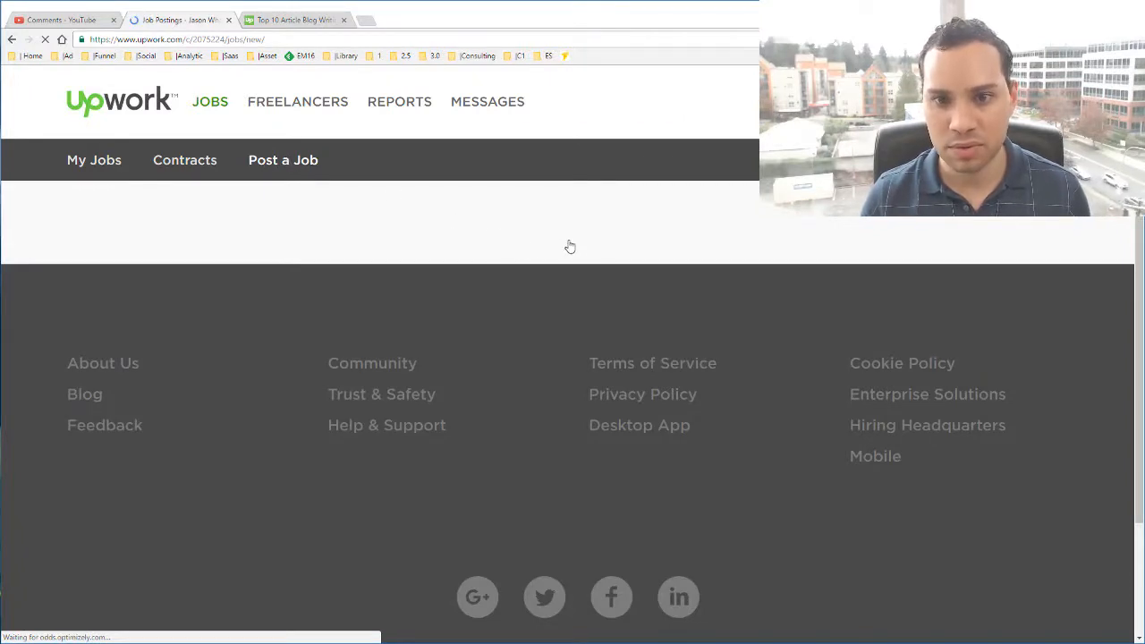
mouse_move(472, 229)
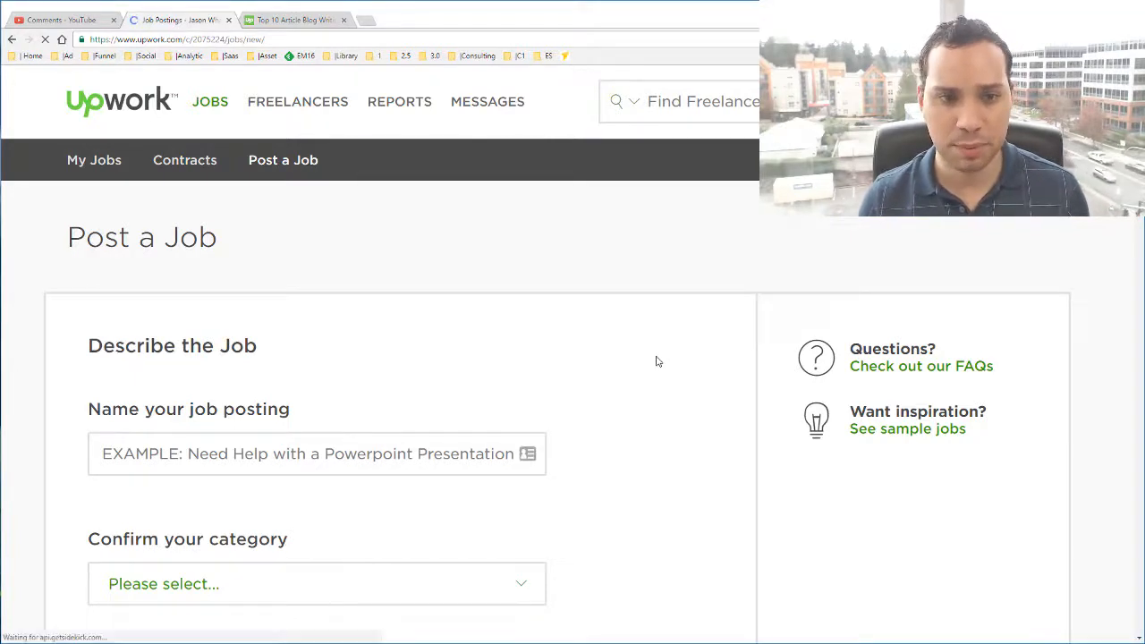
Enter 'Blog Writer' as the job posting name under Writing › Article & Blog Writing.
scroll("down", 3)
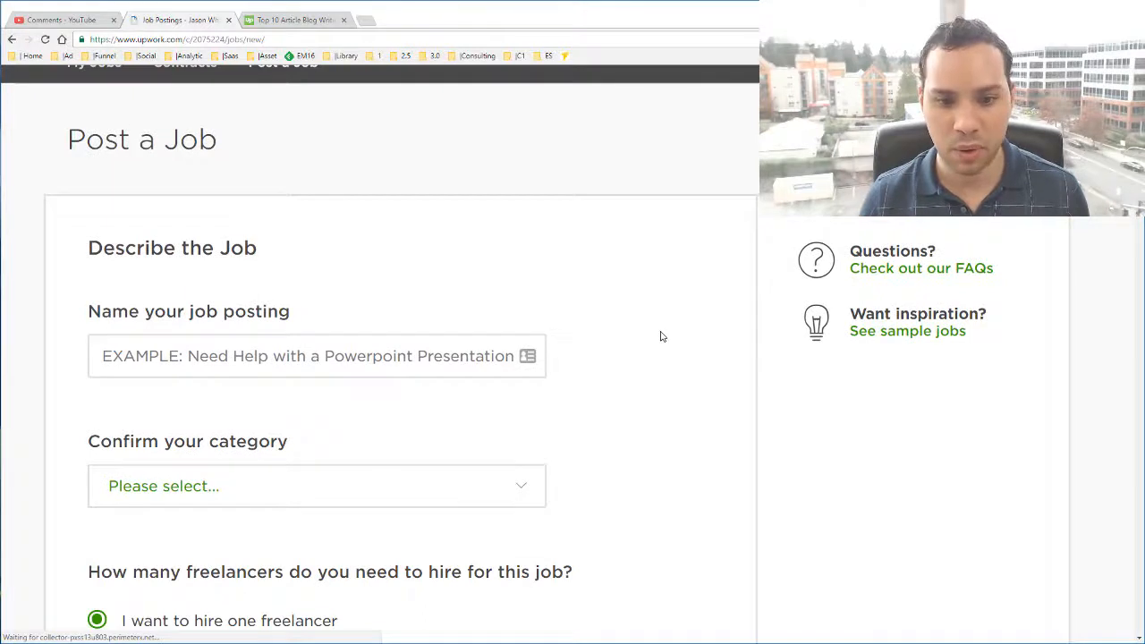
scroll("down", 3)
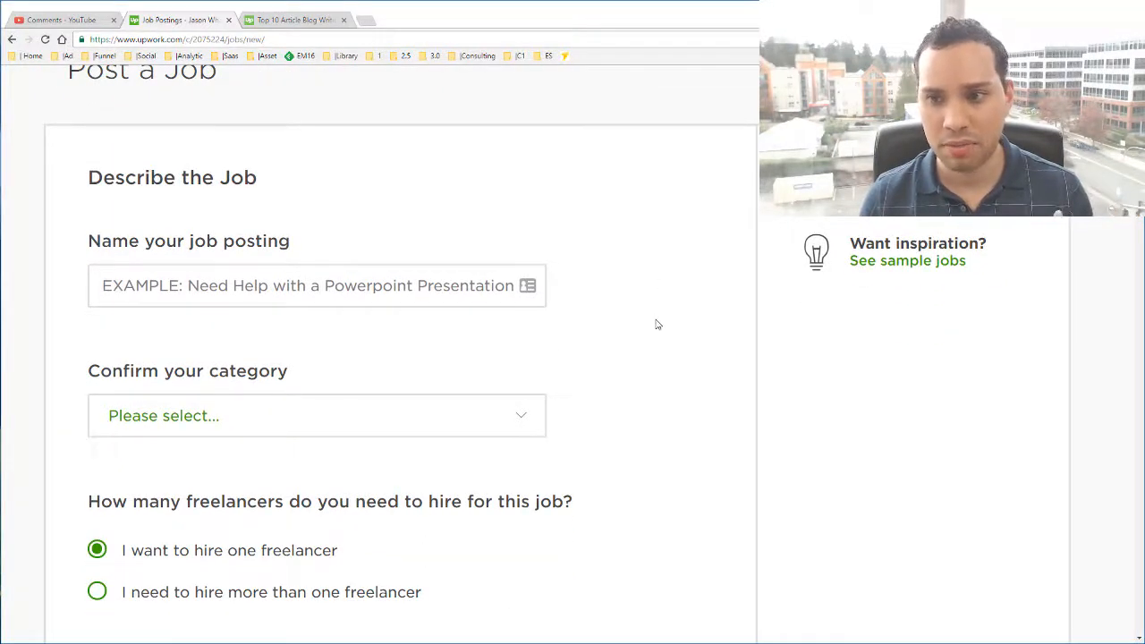
left_click(317, 287)
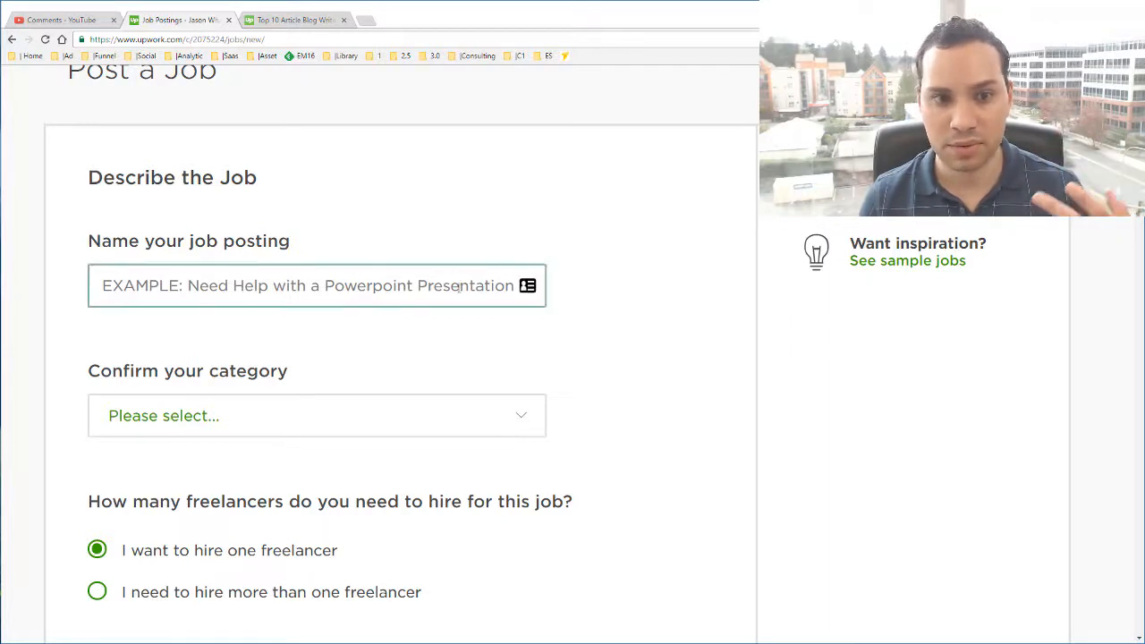
type("B")
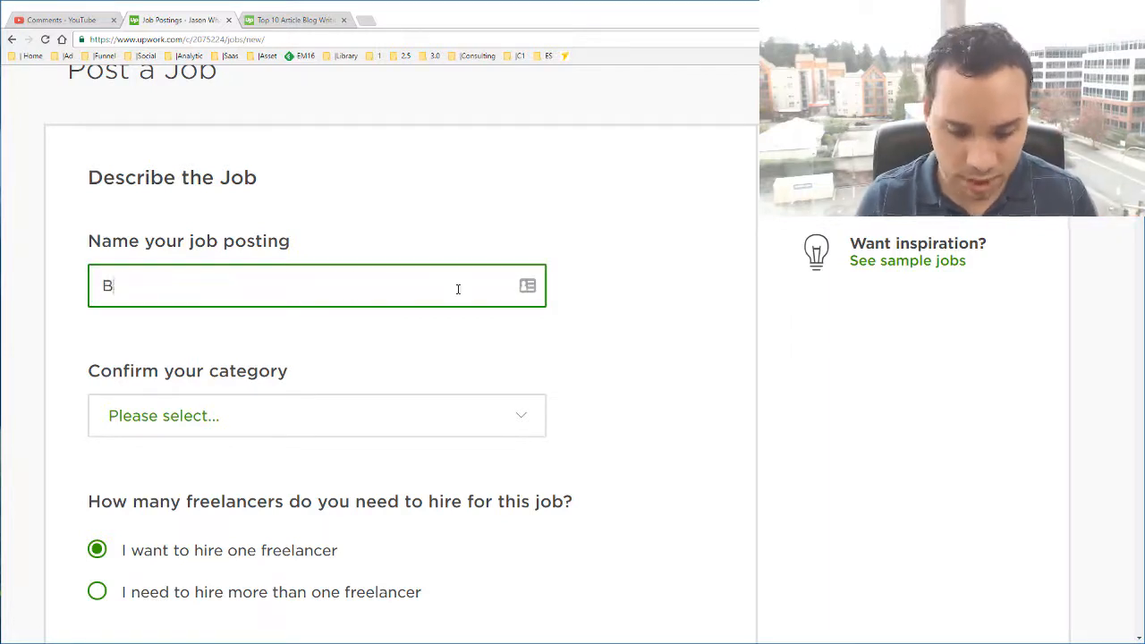
type("log Writer")
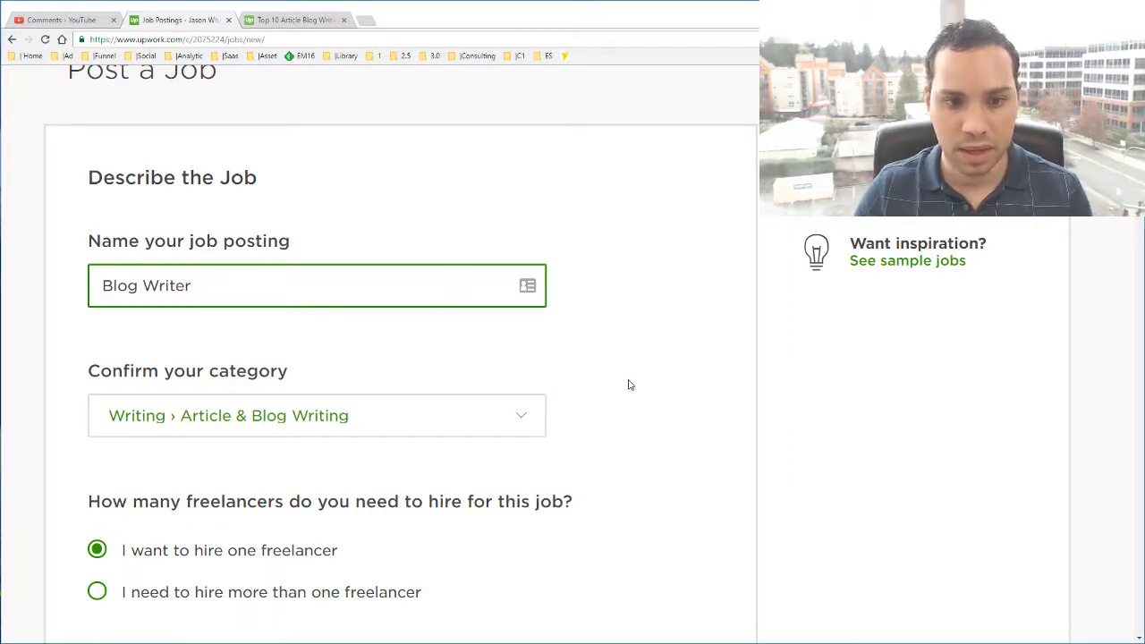
scroll("down", 3)
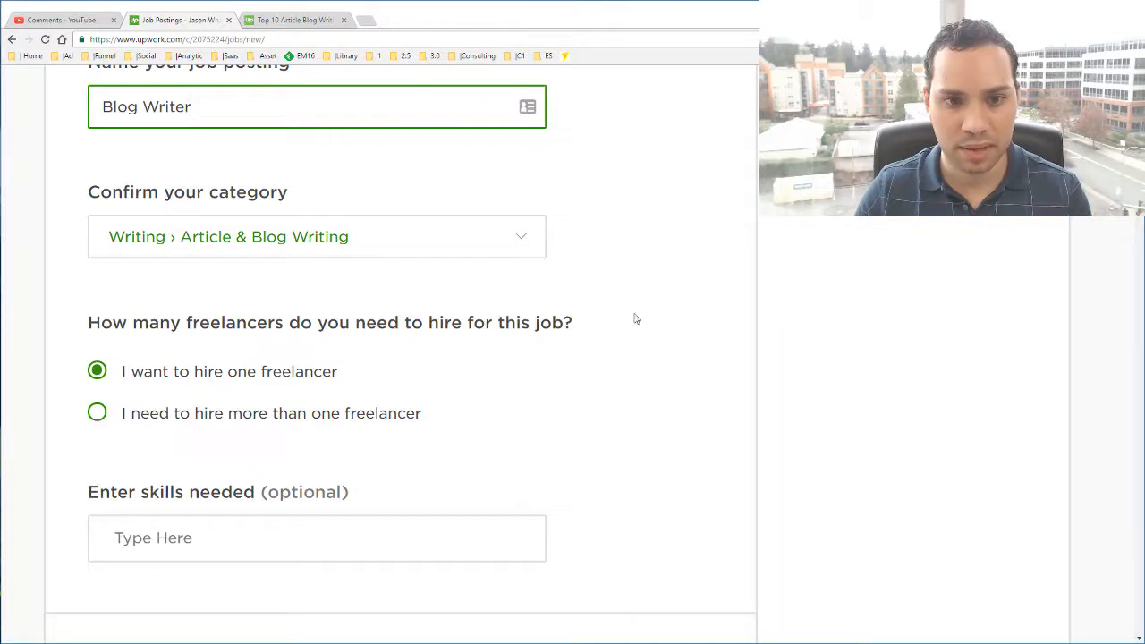
scroll("down", 3)
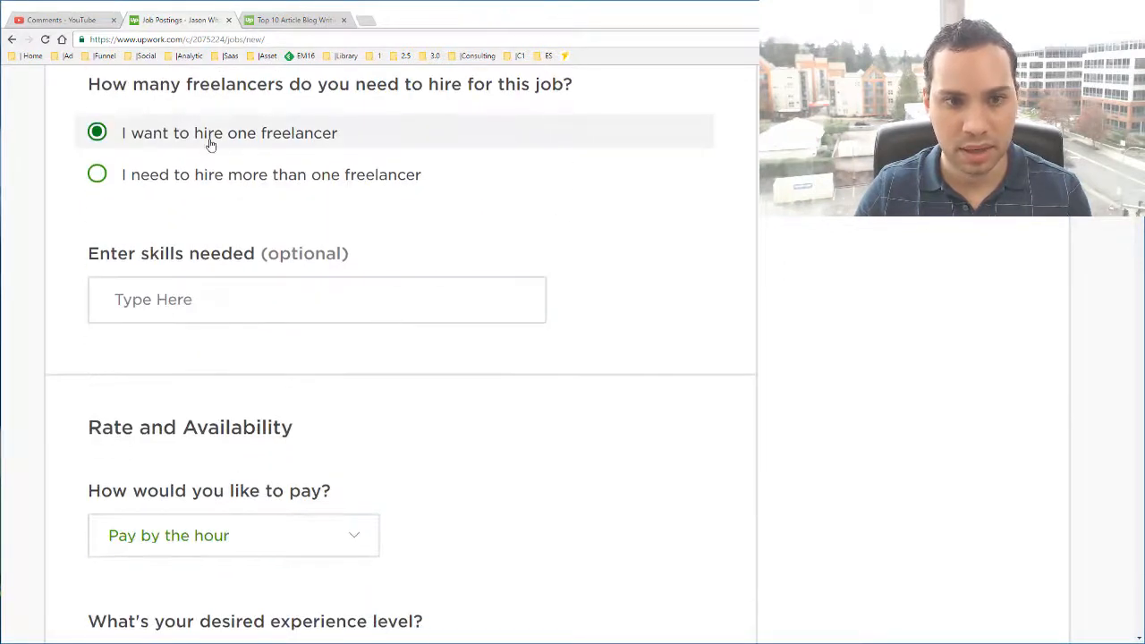
mouse_move(374, 176)
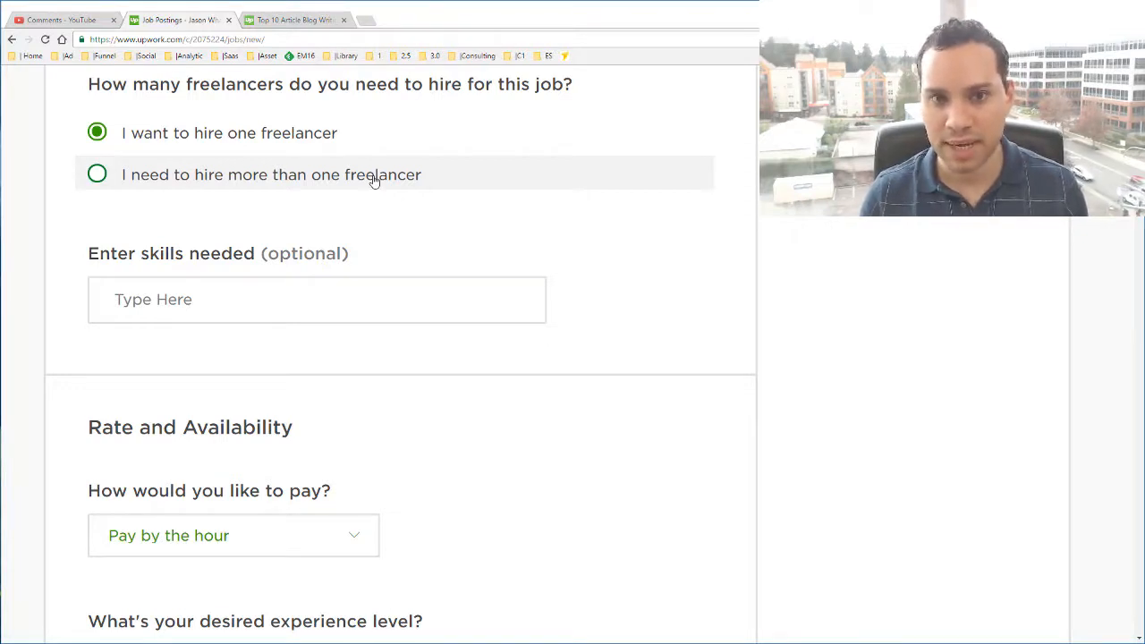
Set the job to hire more than one freelancer, with 3 freelancers needed.
left_click(97, 174)
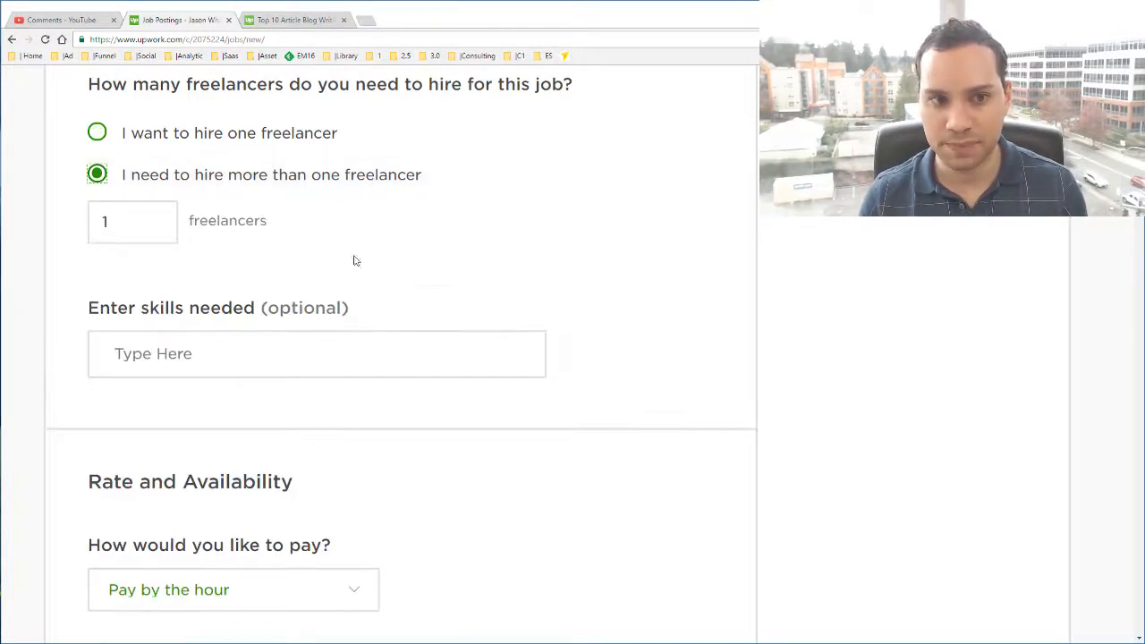
left_click(132, 222)
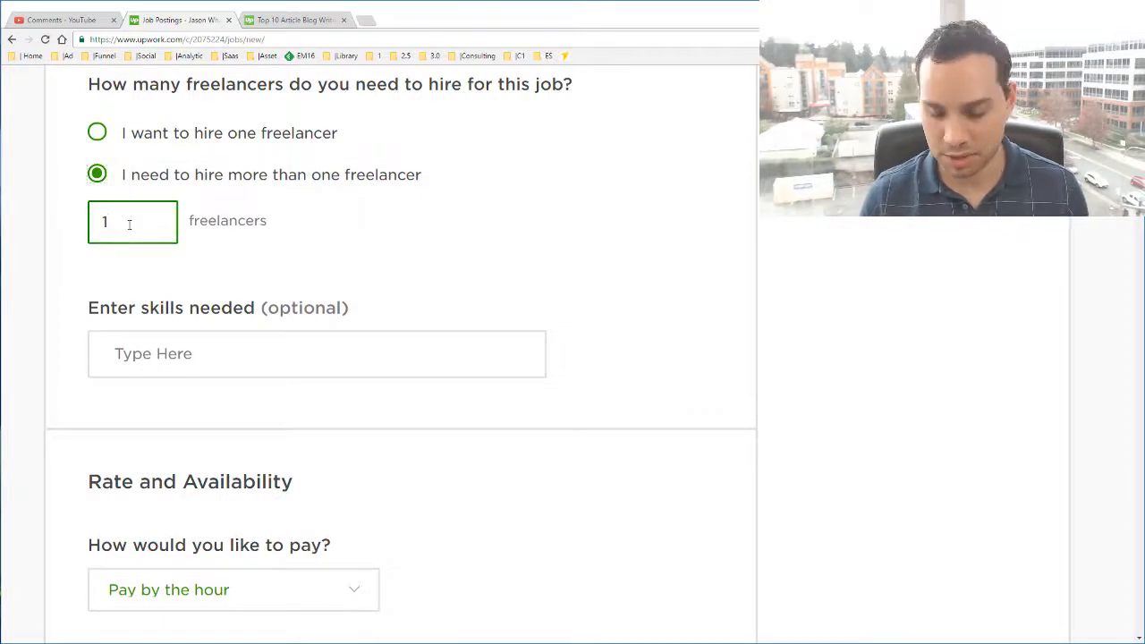
type("3")
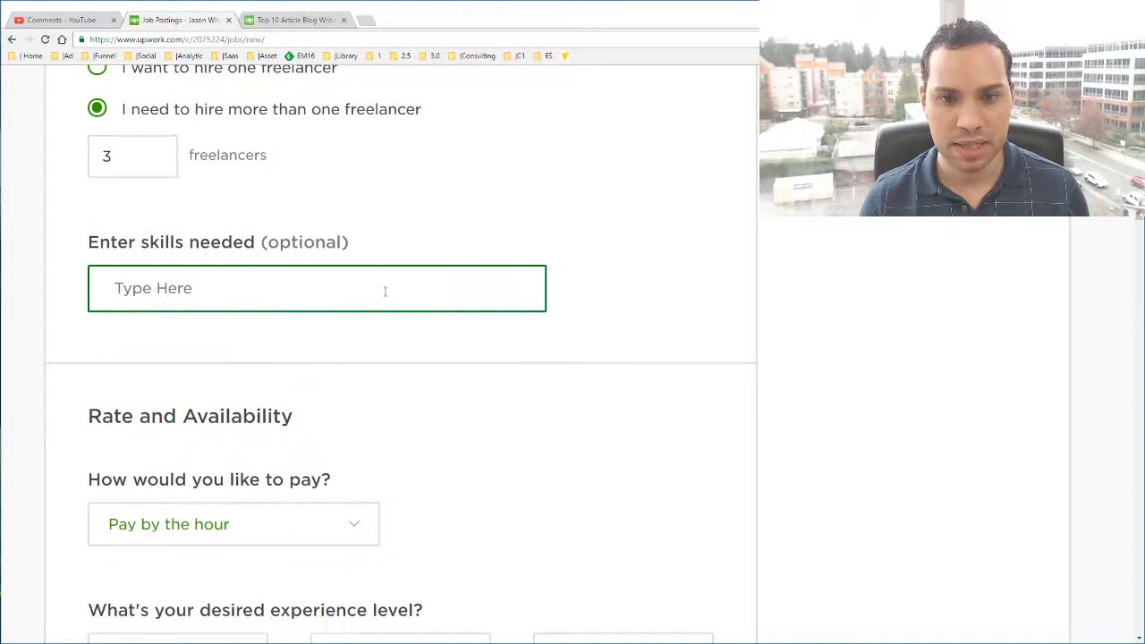
Add Writing and related blog and English skills to the required skills list.
type("writ")
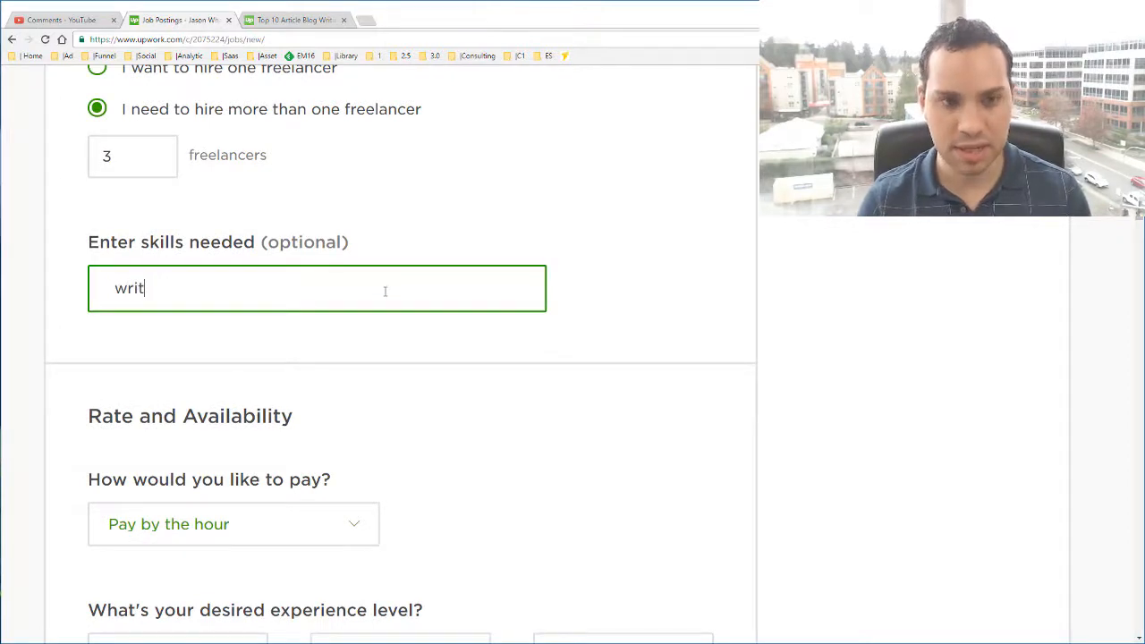
type("writ")
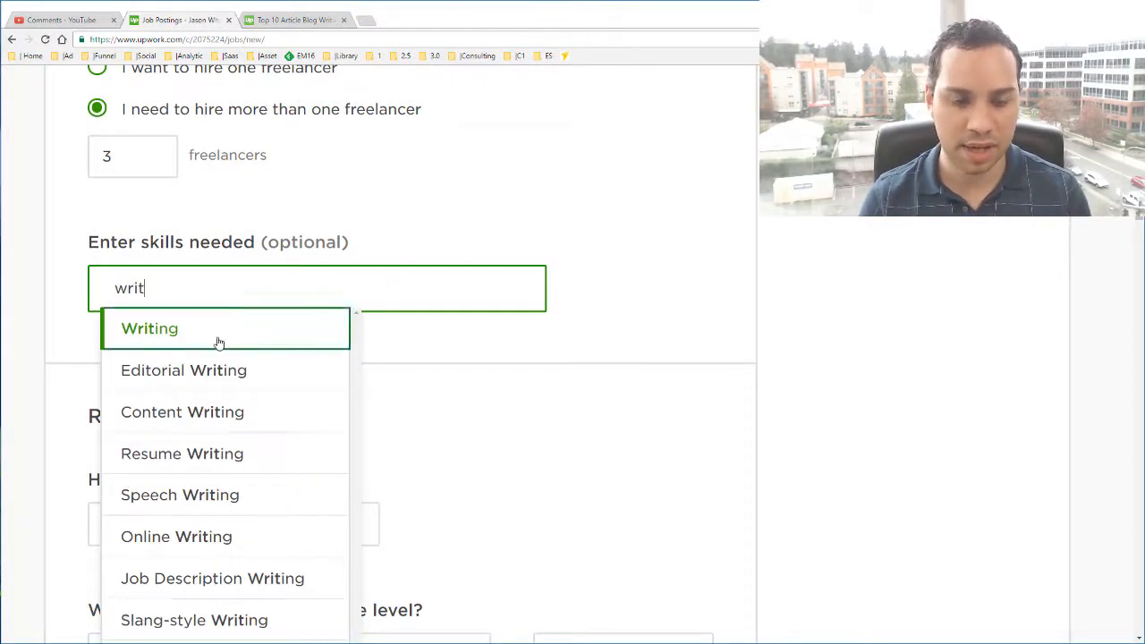
left_click(150, 329)
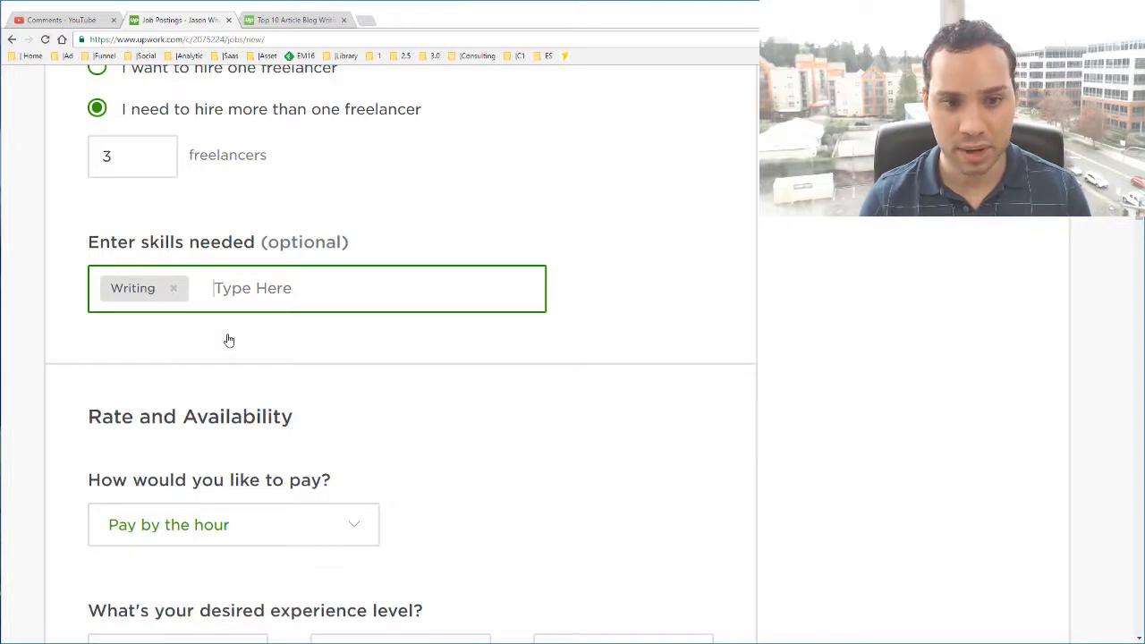
type("wr")
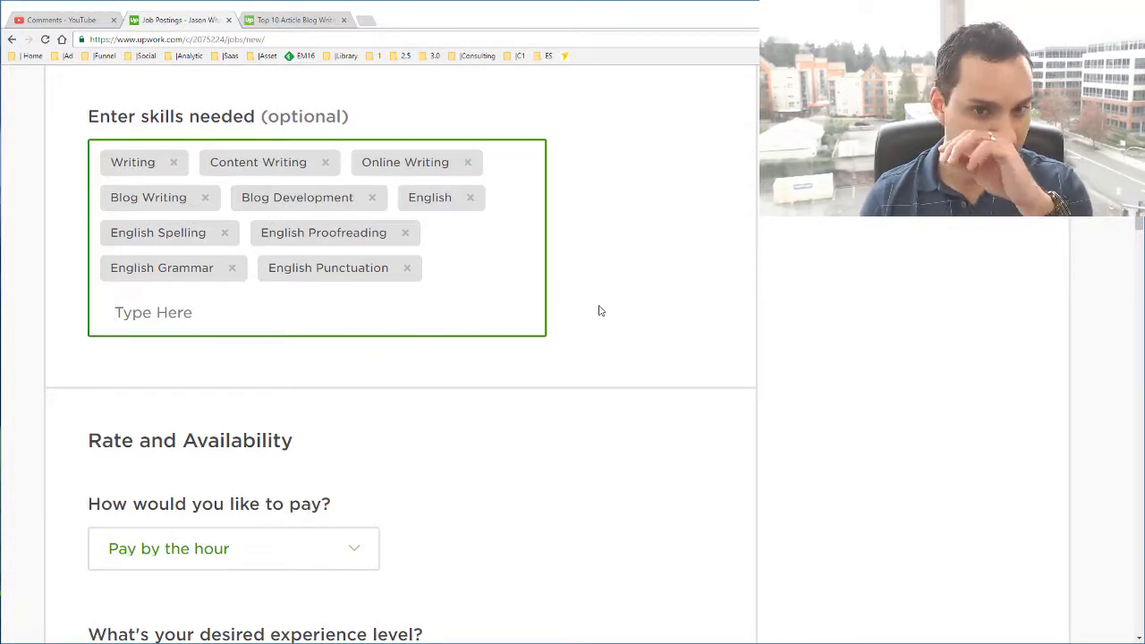
Keep 'Pay by the hour' as the payment option and Entry Level experience.
left_click(152, 311)
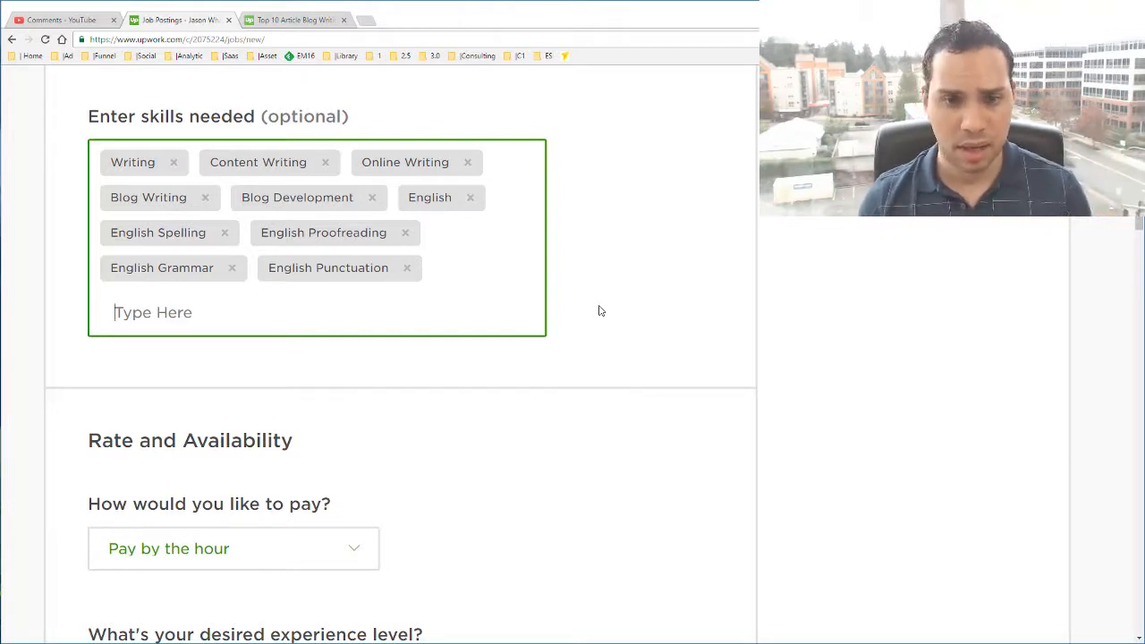
scroll("down", 3)
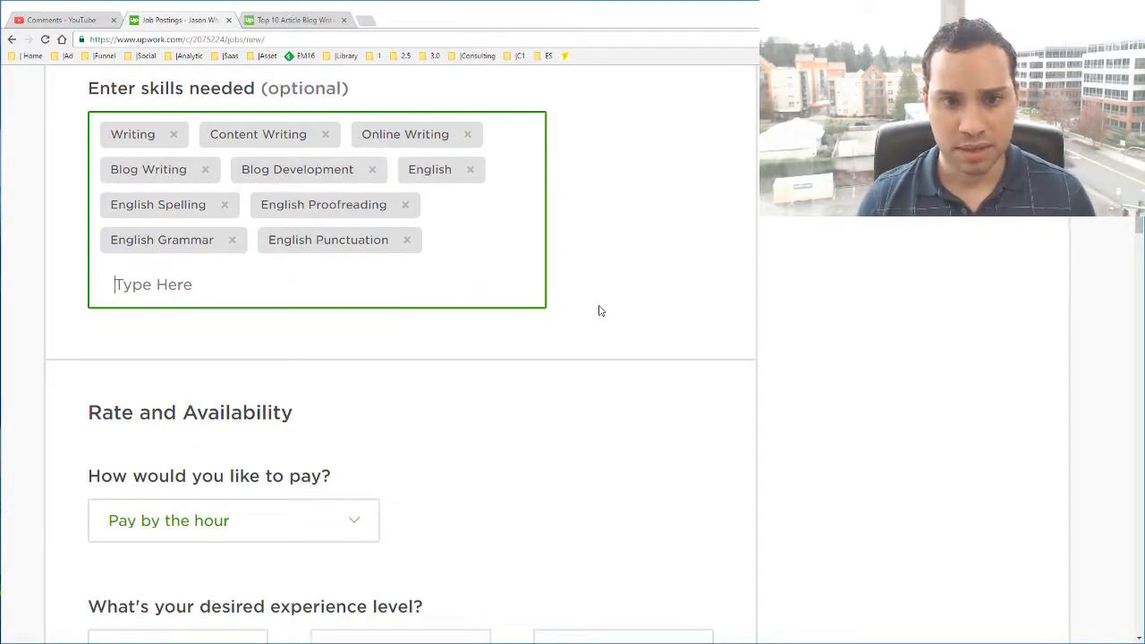
scroll("down", 3)
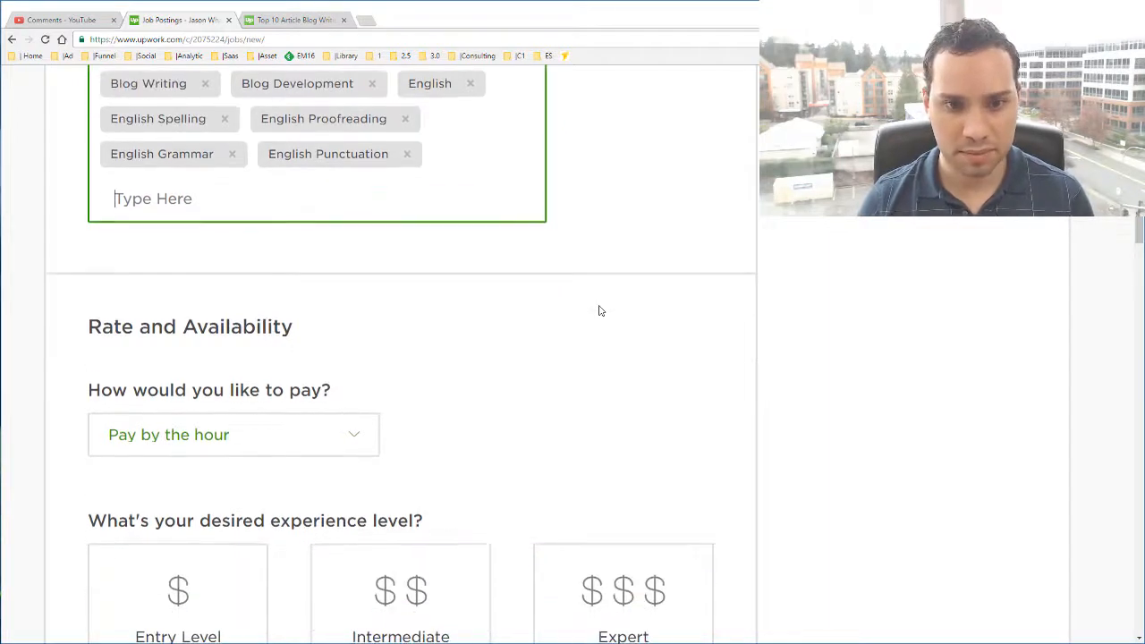
scroll("down", 3)
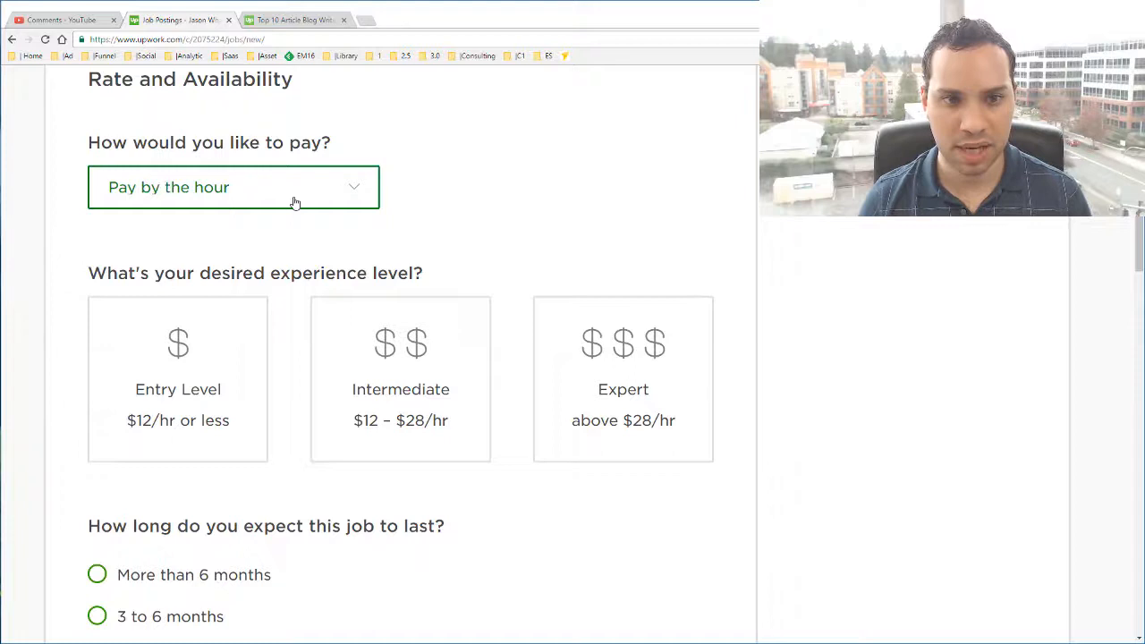
left_click(233, 187)
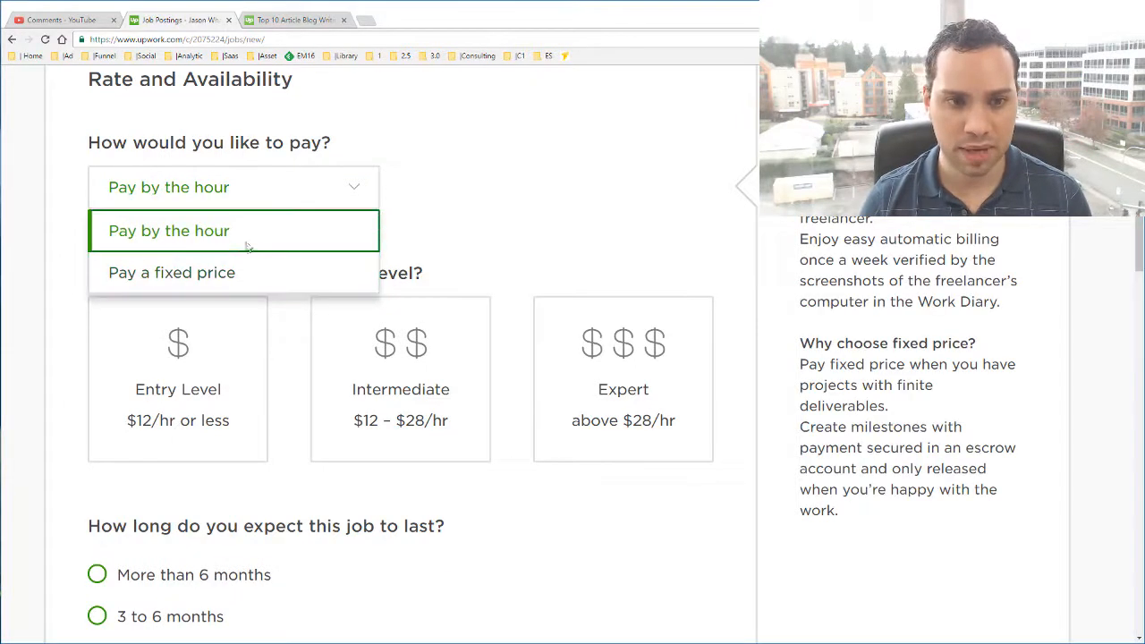
mouse_move(306, 247)
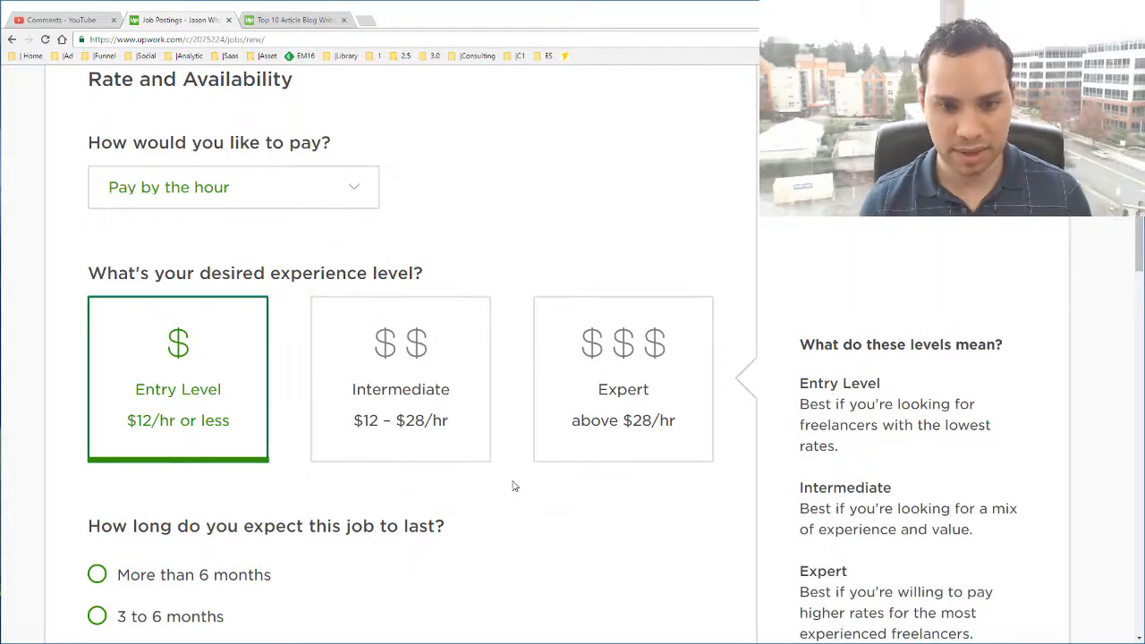
Set the expected job length to 'More than 6 months'.
scroll("down", 3)
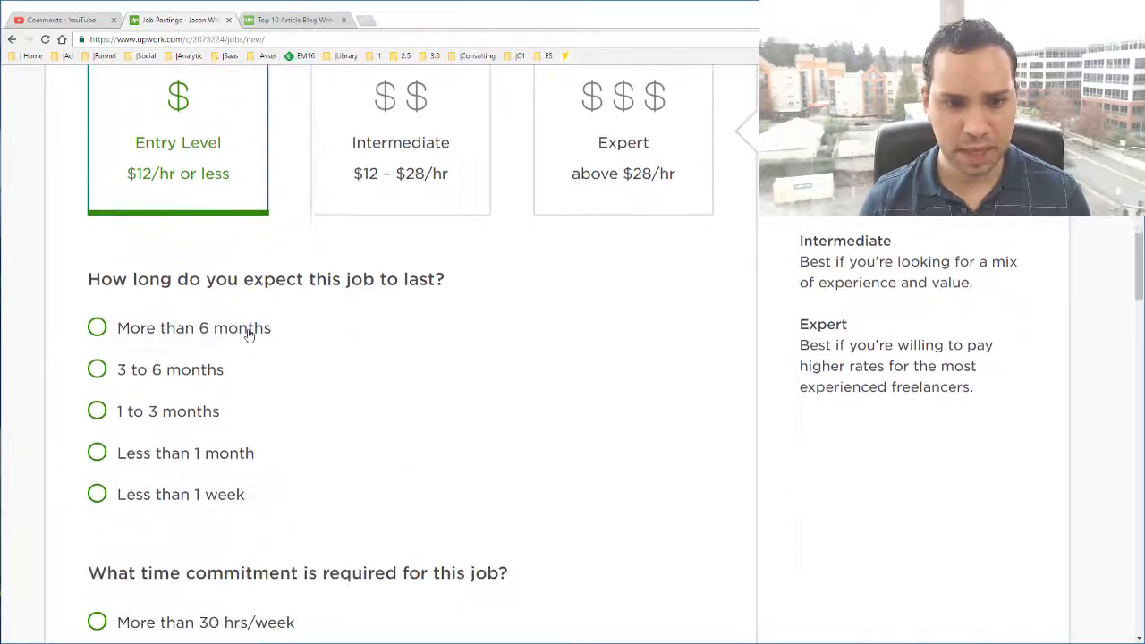
scroll("down", 3)
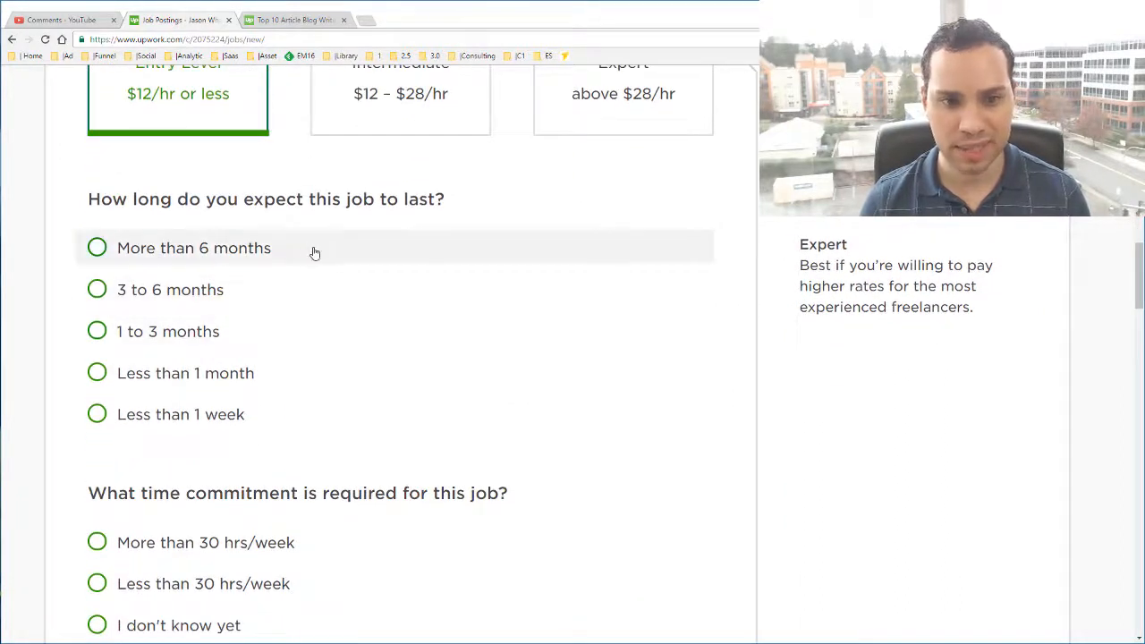
left_click(97, 247)
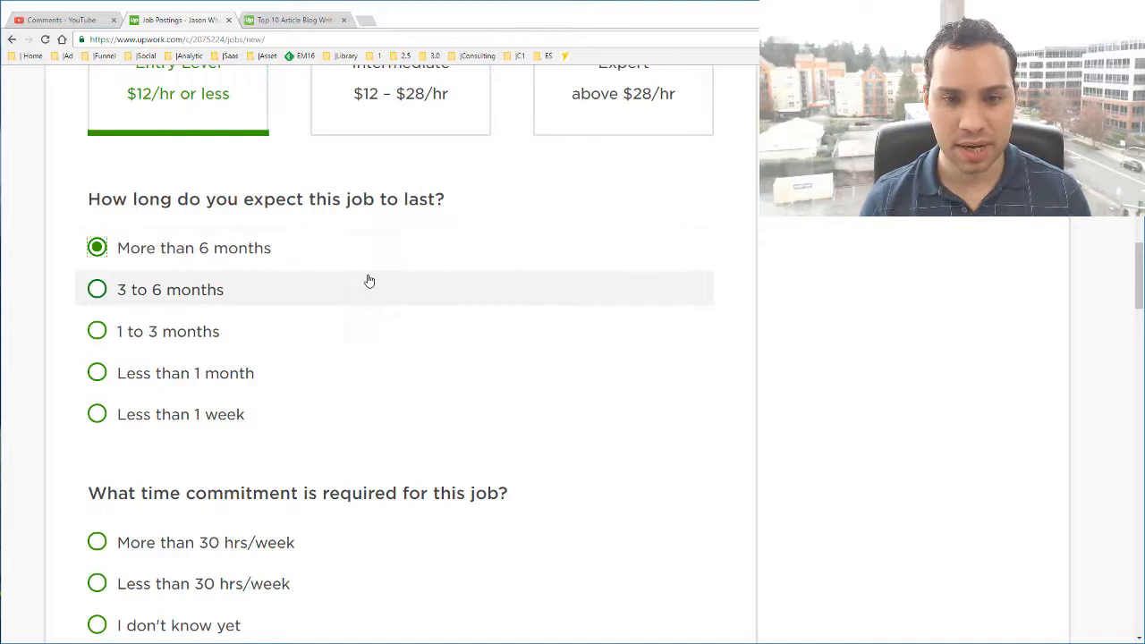
mouse_move(308, 247)
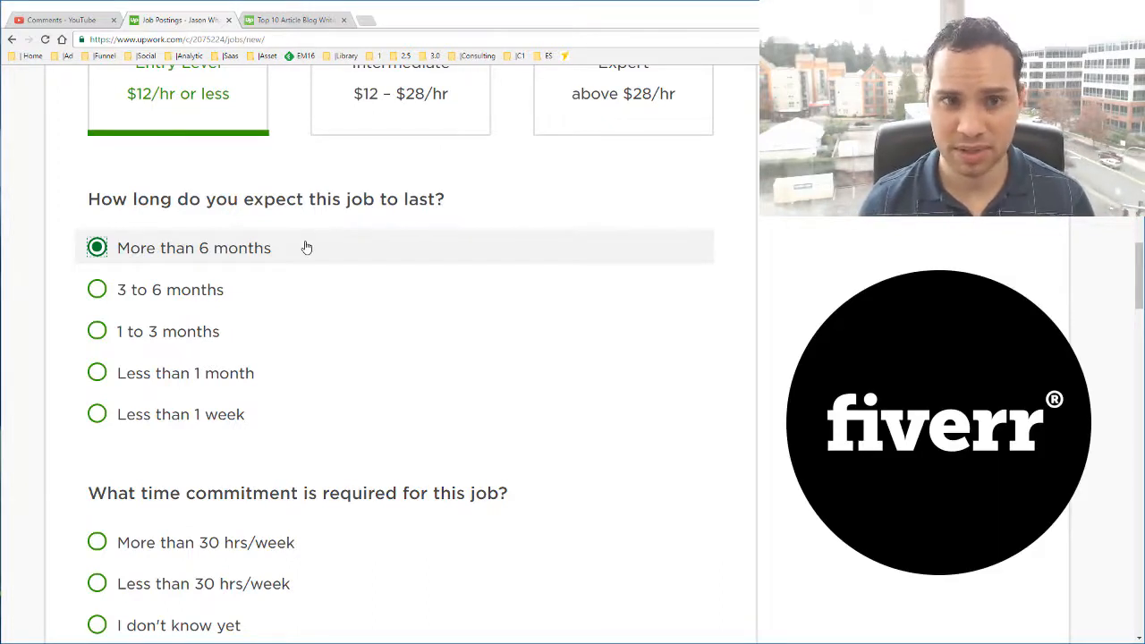
mouse_move(379, 396)
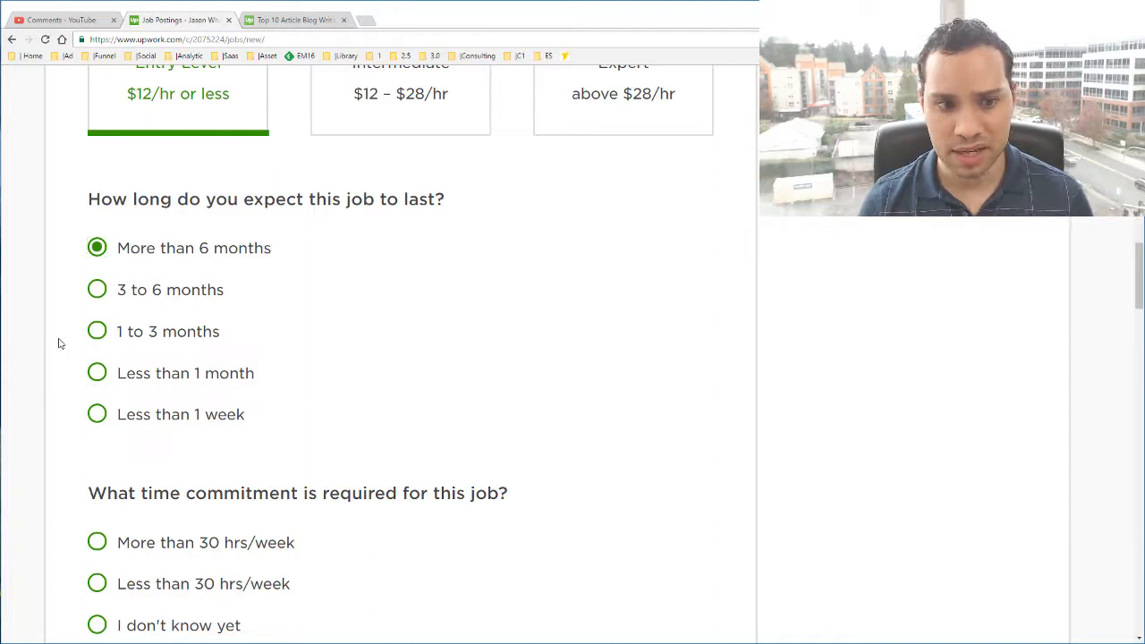
scroll("down", 3)
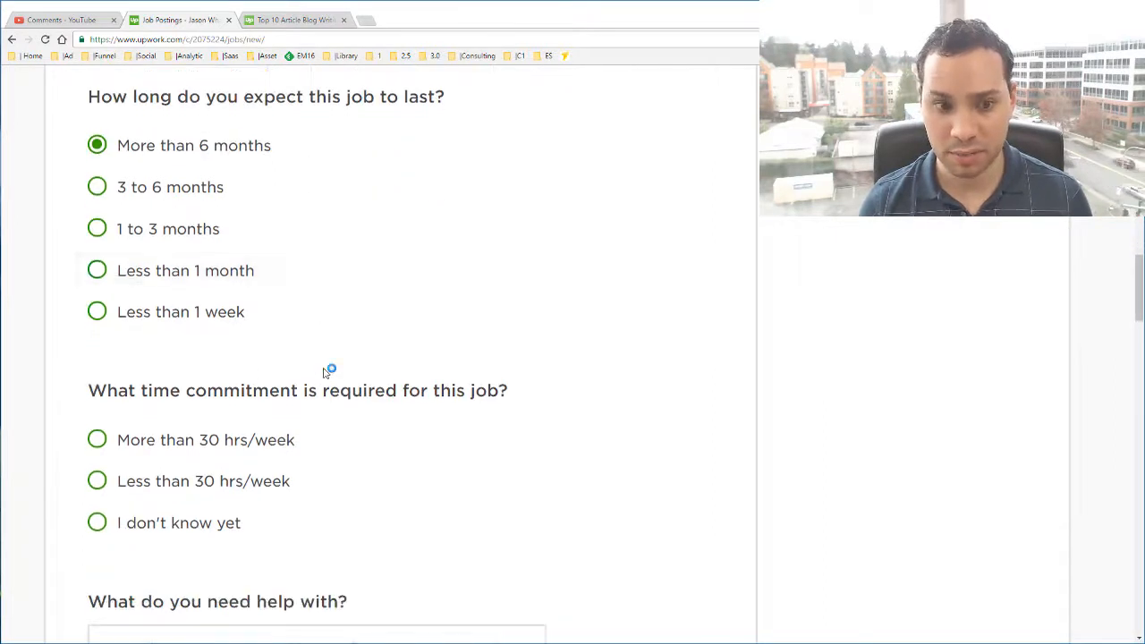
scroll("down", 3)
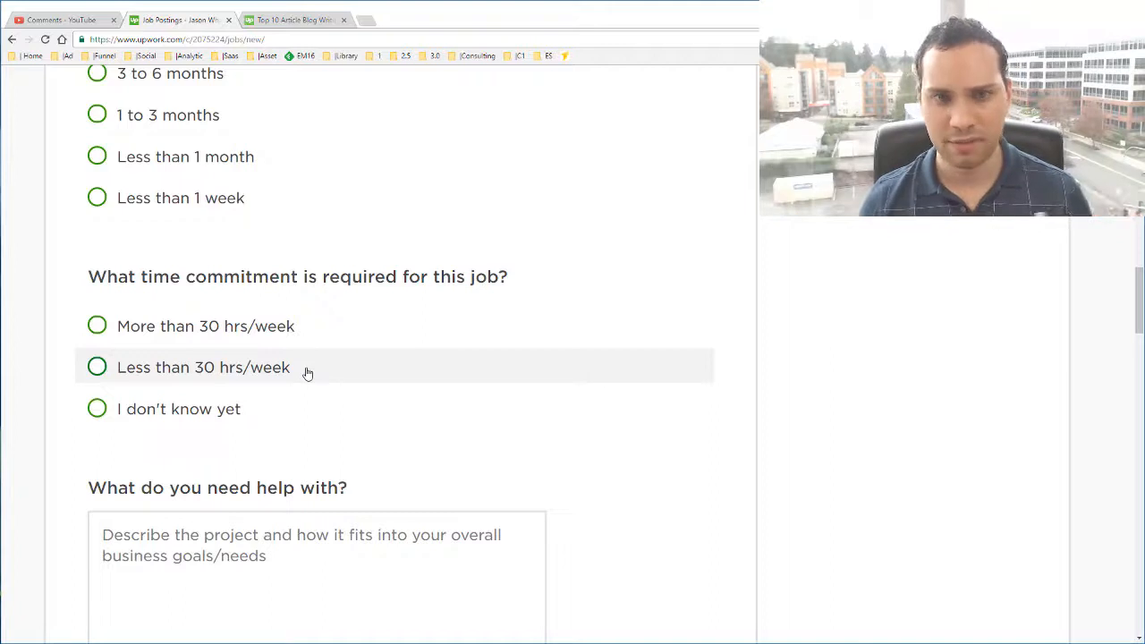
Review the drafted description covering $4–$7 hourly pay and a 2,000+ word blog post deliverable.
left_click(97, 367)
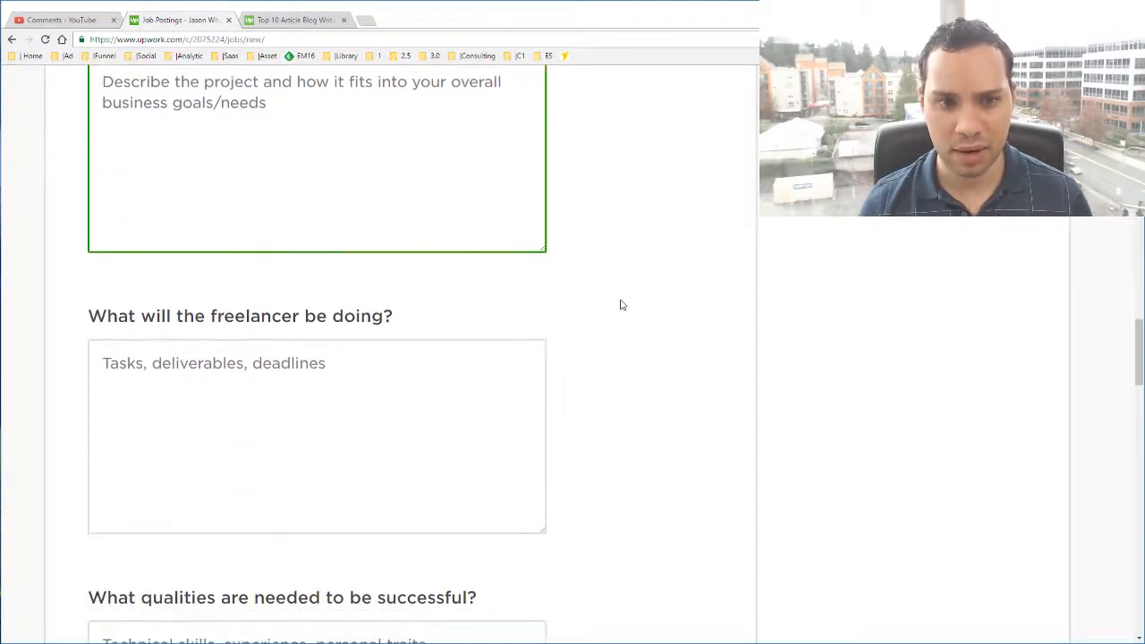
scroll("down", 3)
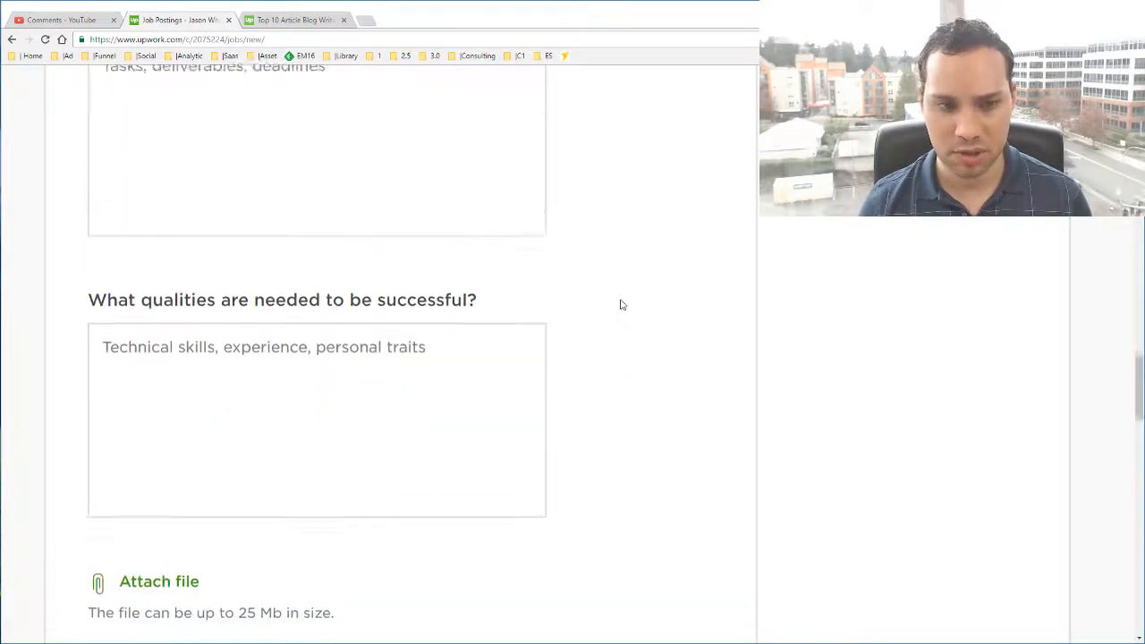
scroll("up", 3)
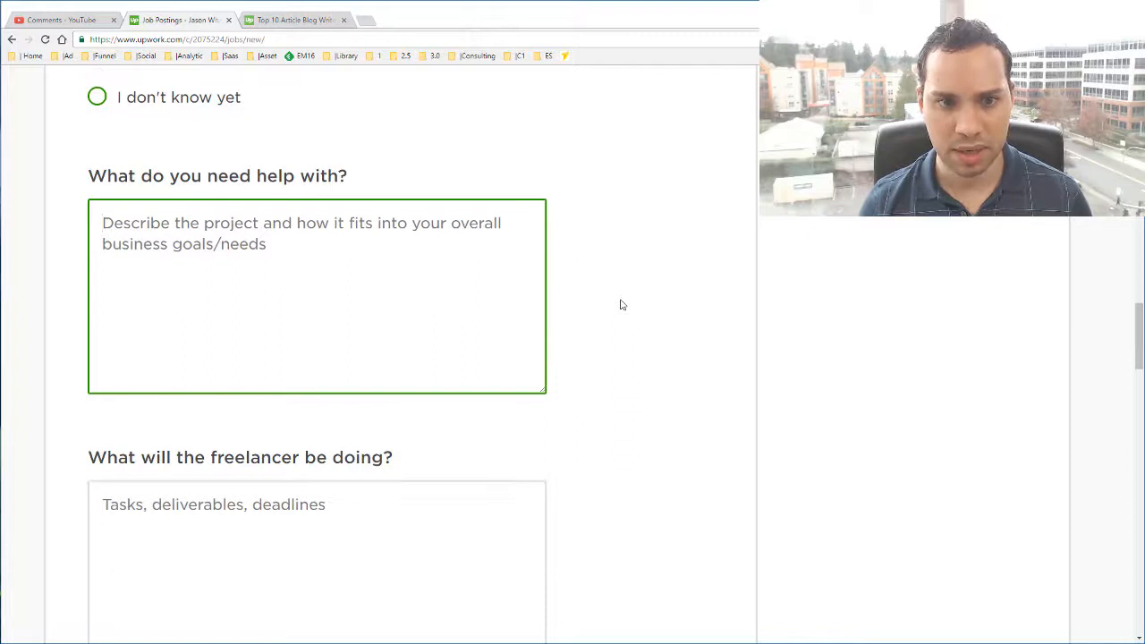
scroll("down", 3)
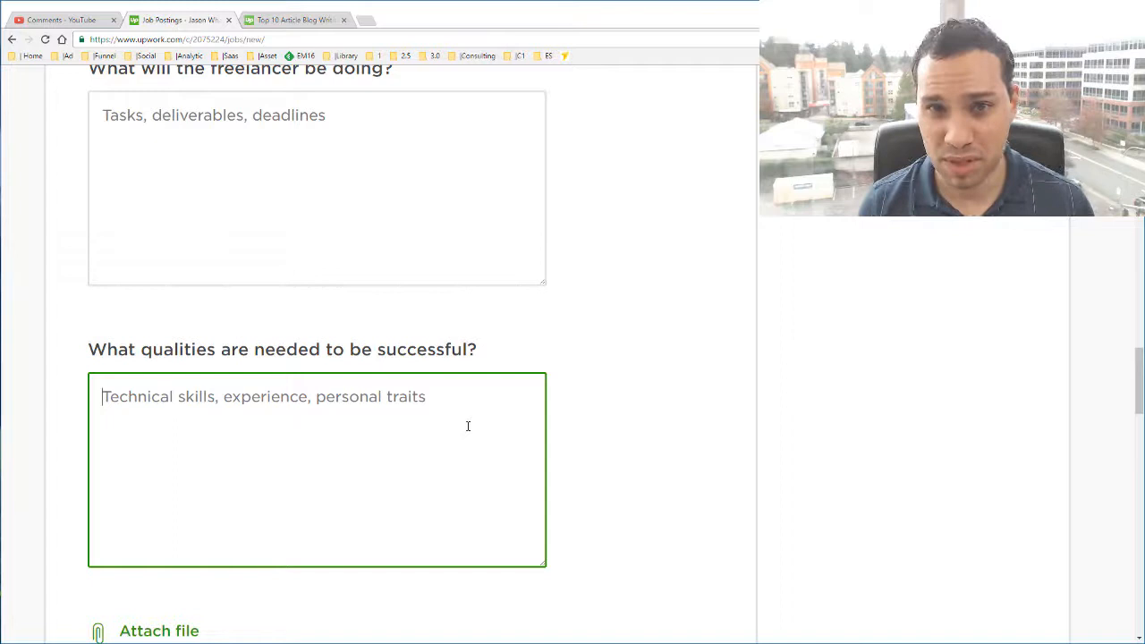
mouse_move(601, 429)
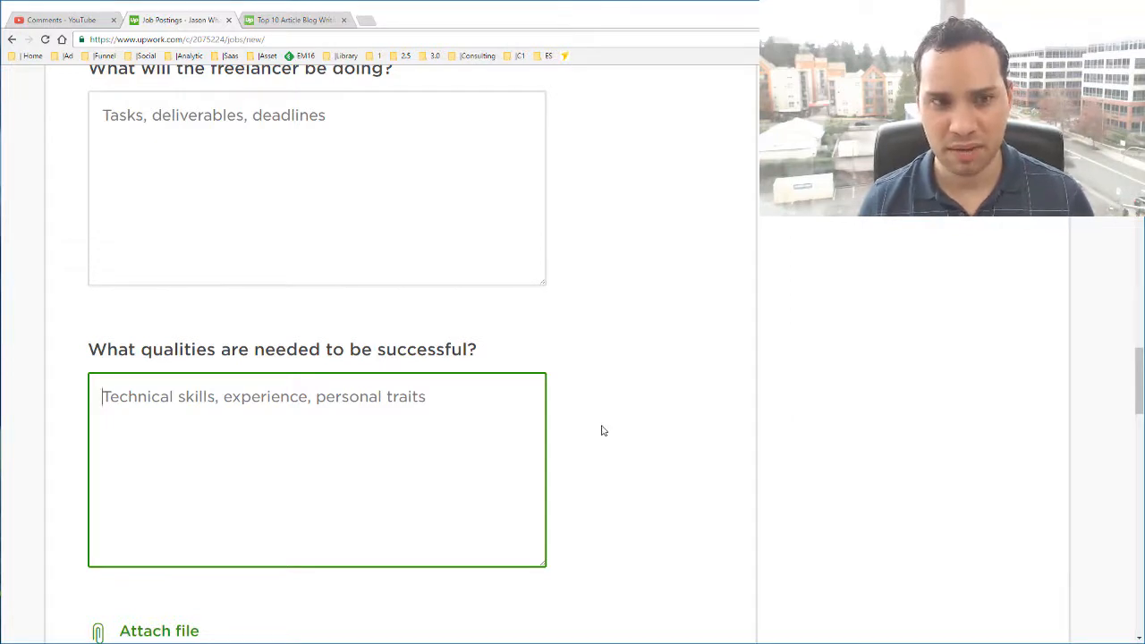
scroll("down", 3)
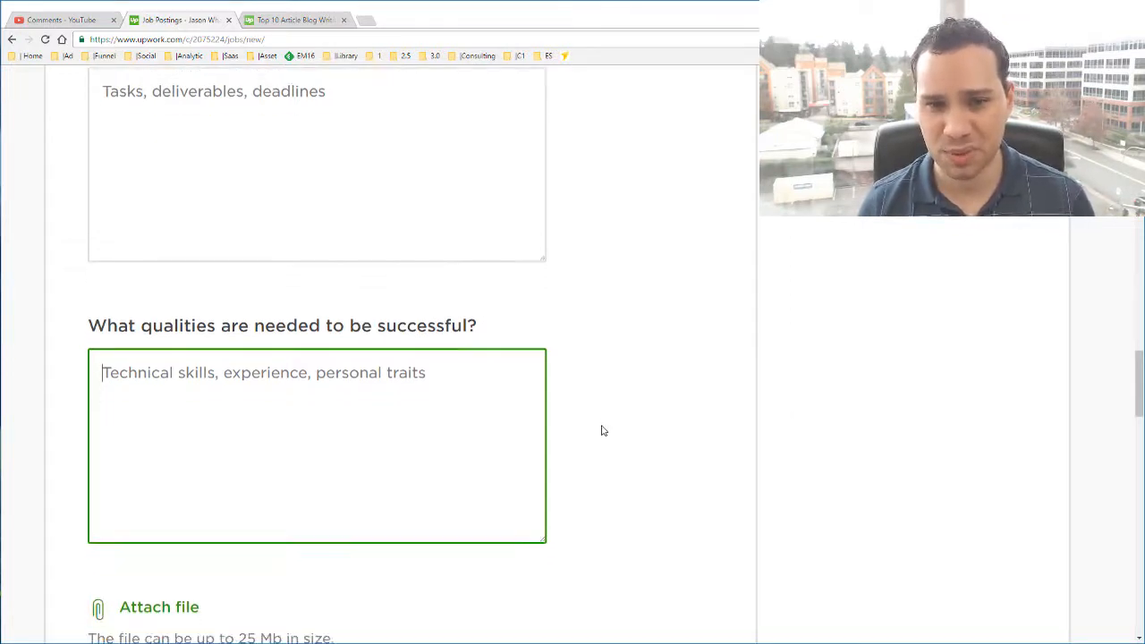
scroll("down", 3)
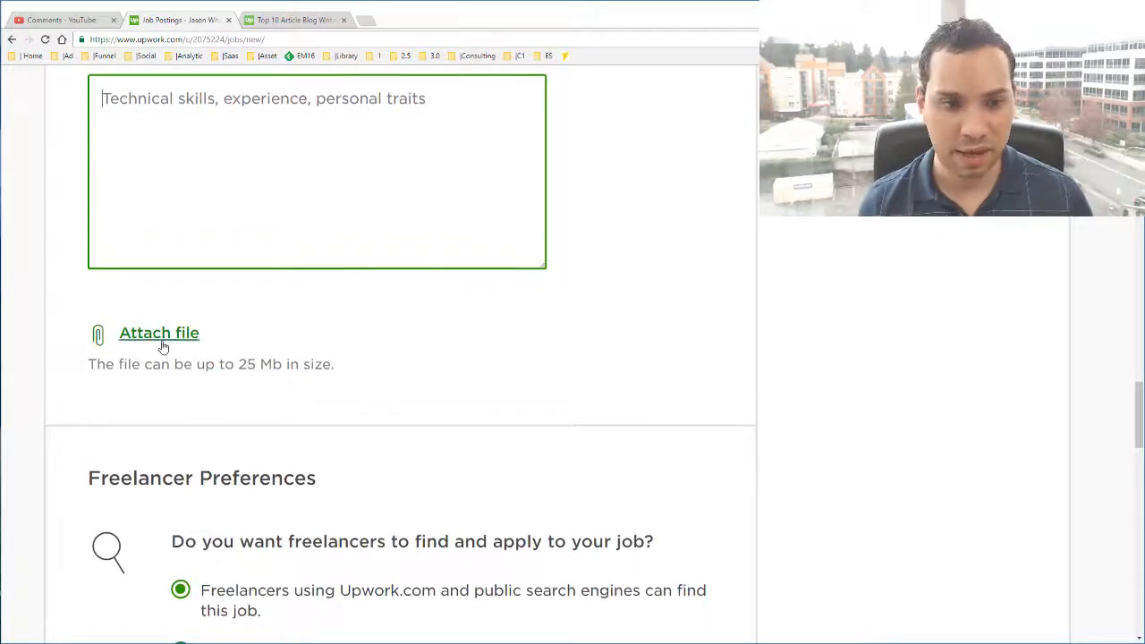
scroll("down", 3)
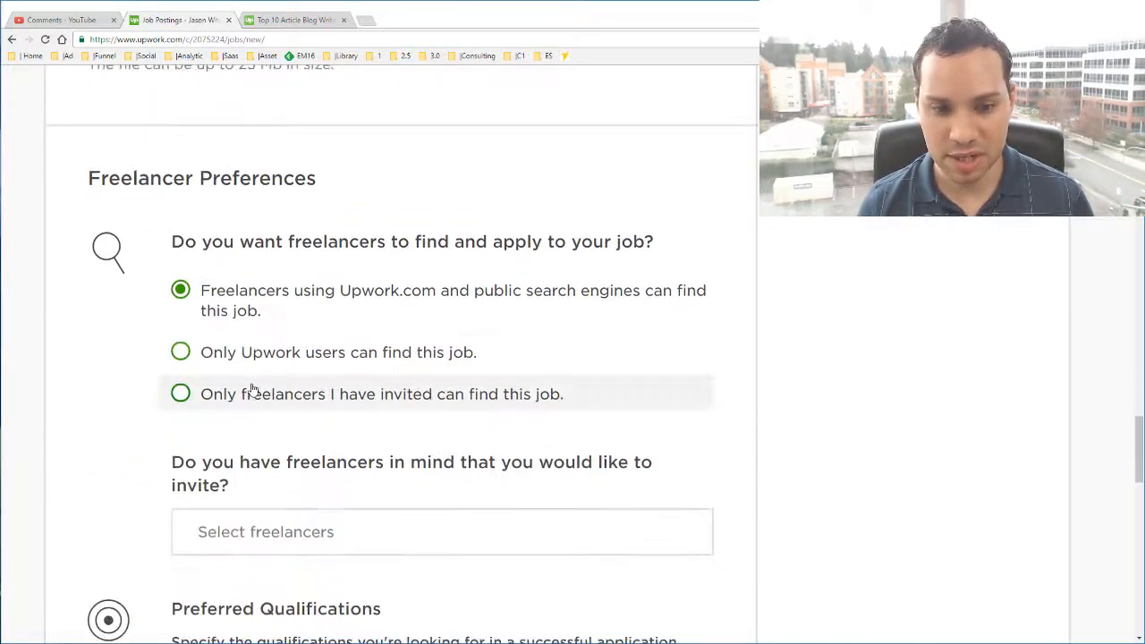
scroll("down", 3)
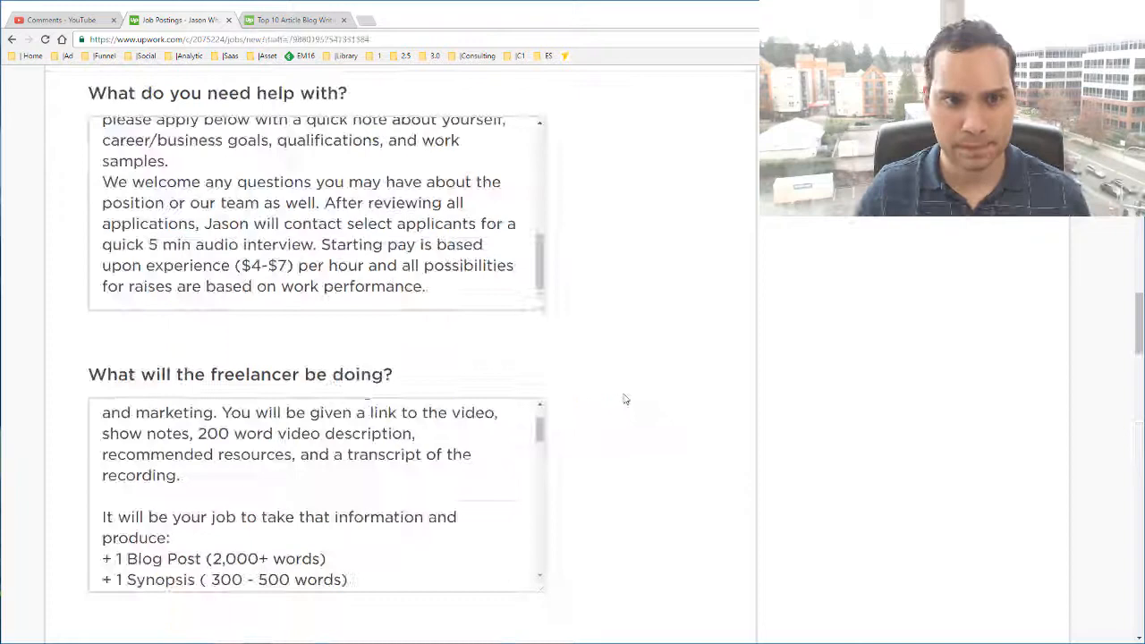
Select 'Only Upwork users can find this job' in Freelancer Preferences.
scroll("down", 3)
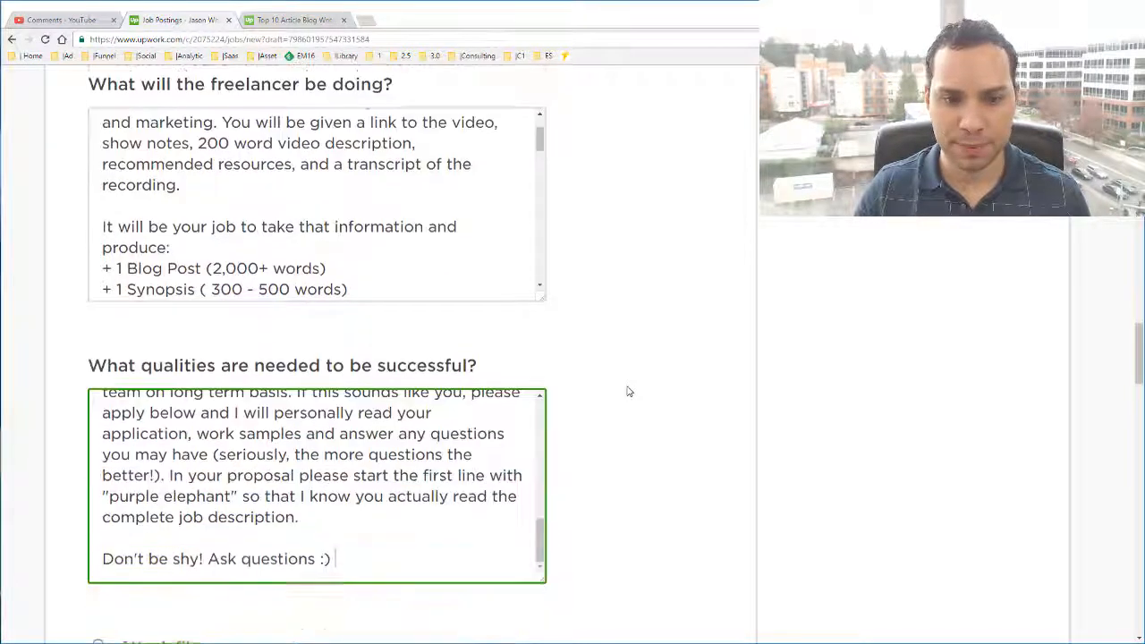
scroll("down", 3)
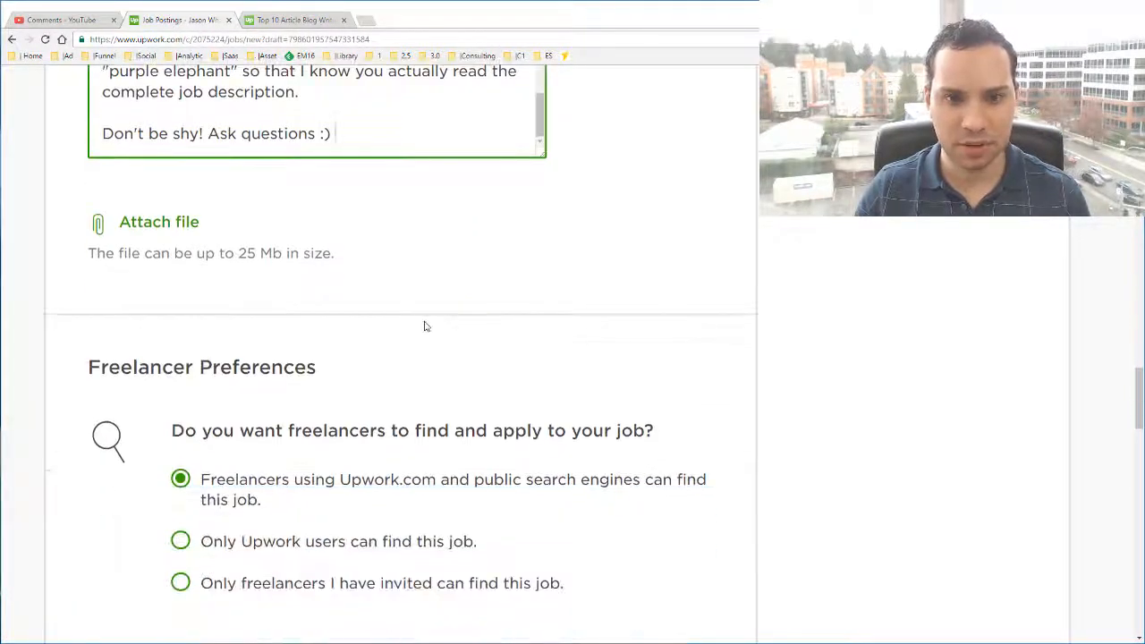
mouse_move(581, 256)
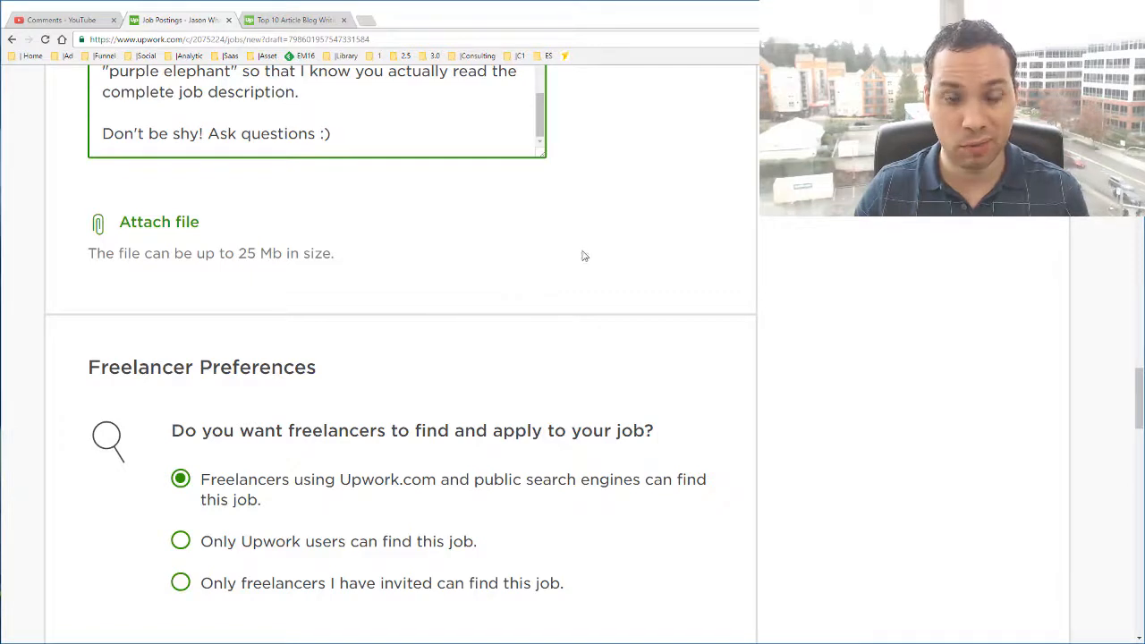
scroll("down", 3)
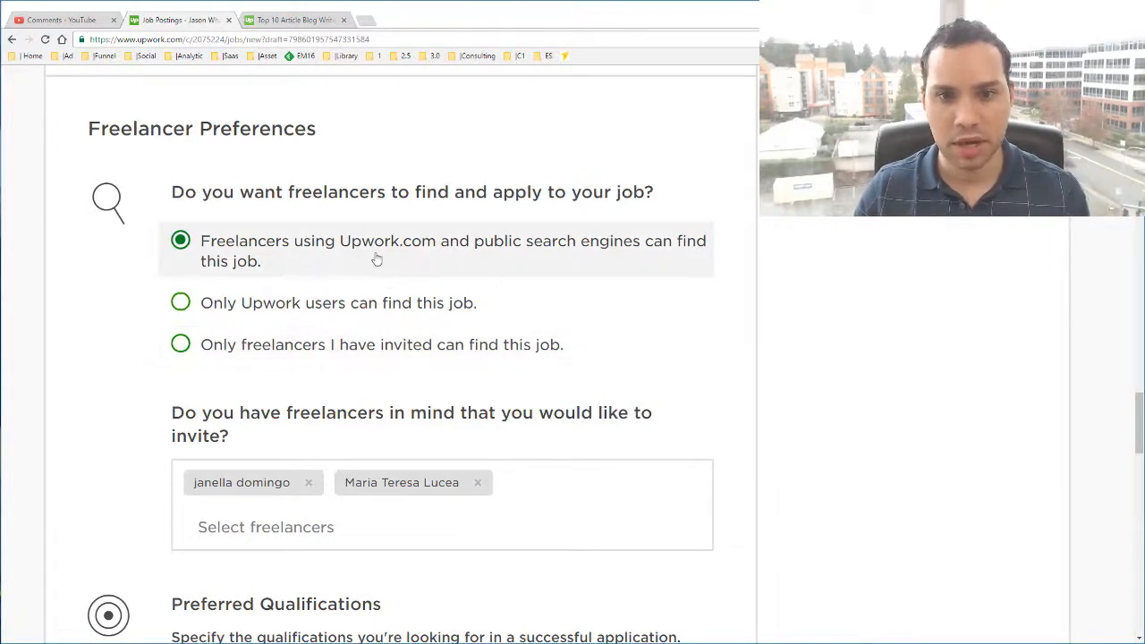
mouse_move(683, 276)
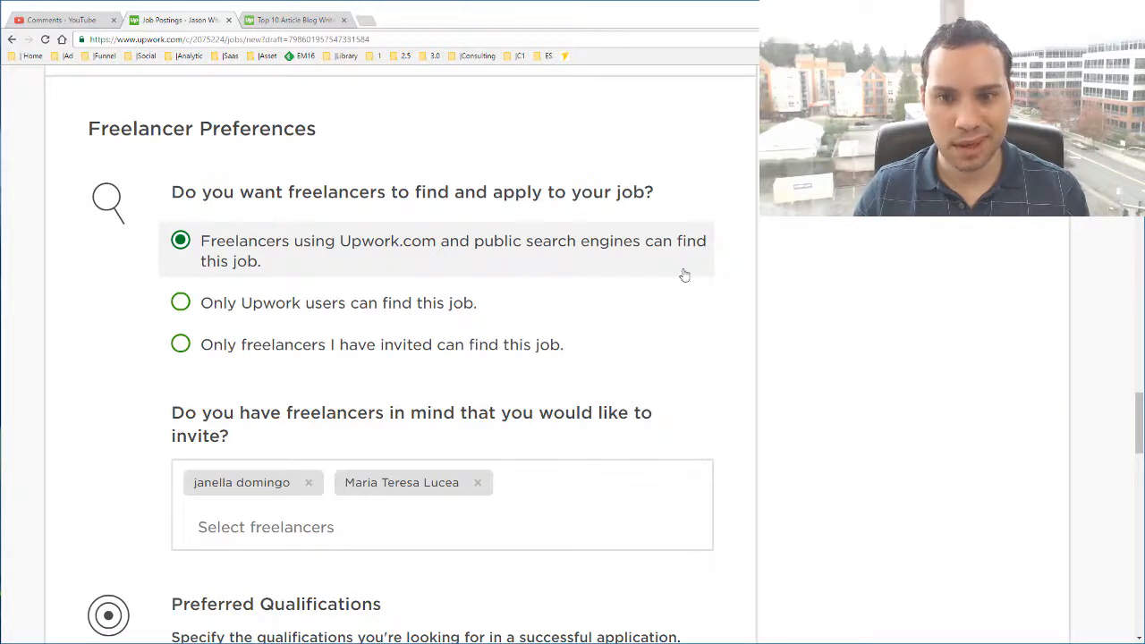
mouse_move(336, 303)
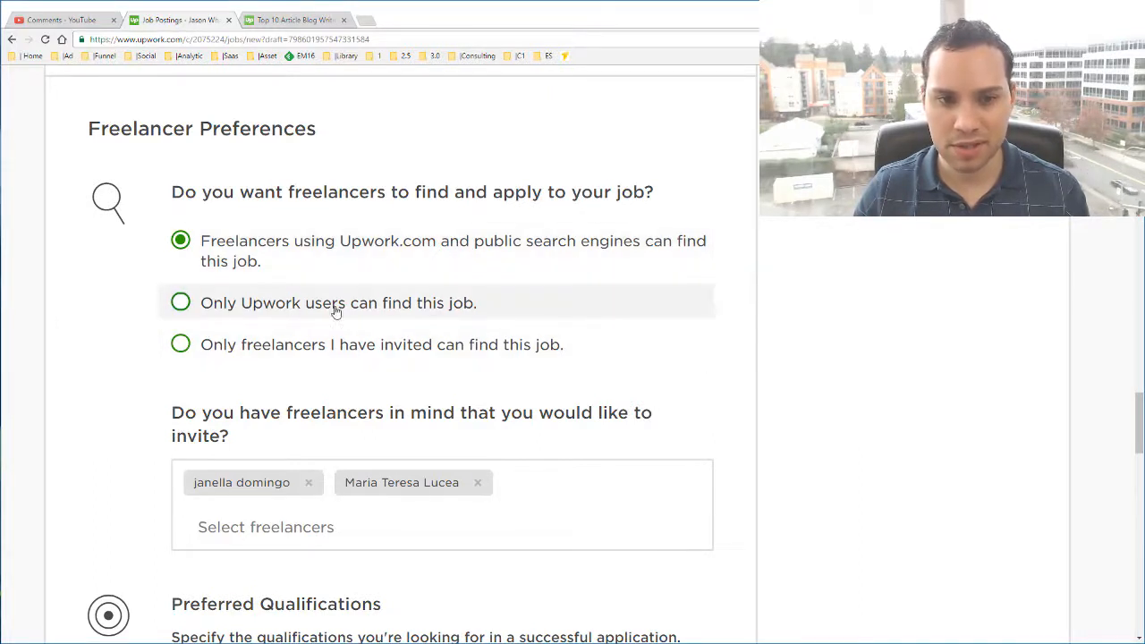
left_click(181, 302)
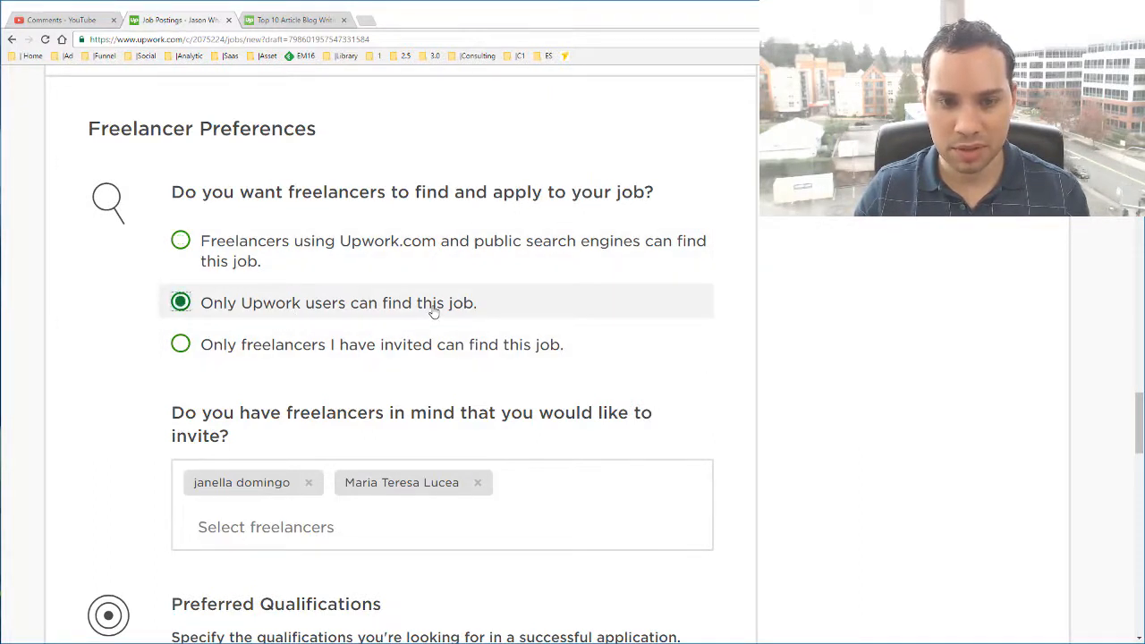
mouse_move(766, 394)
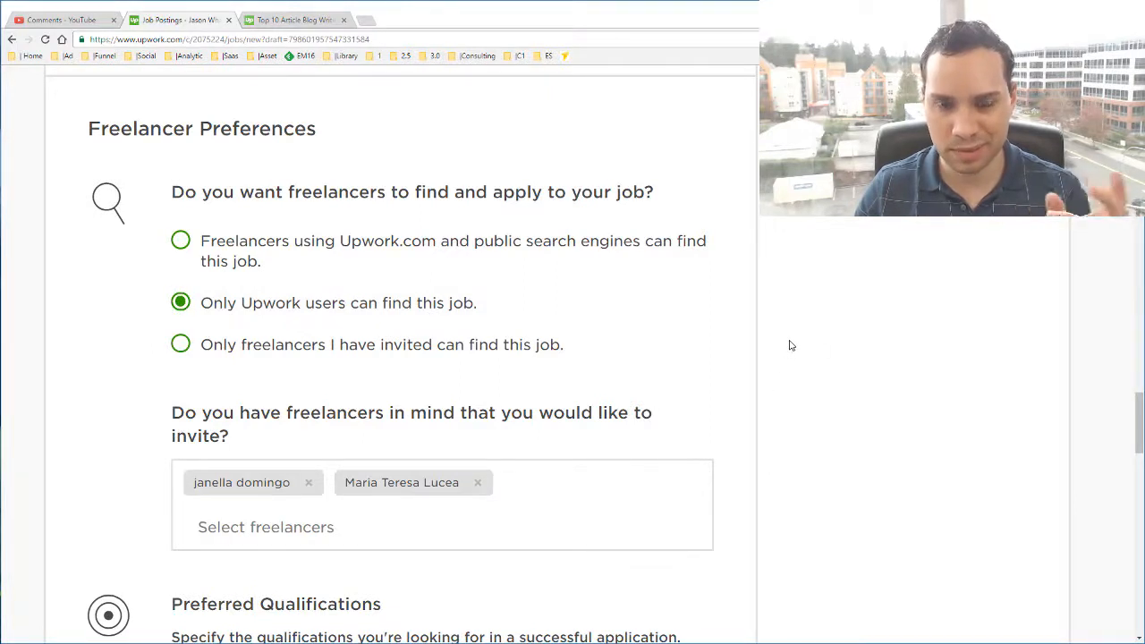
scroll("down", 3)
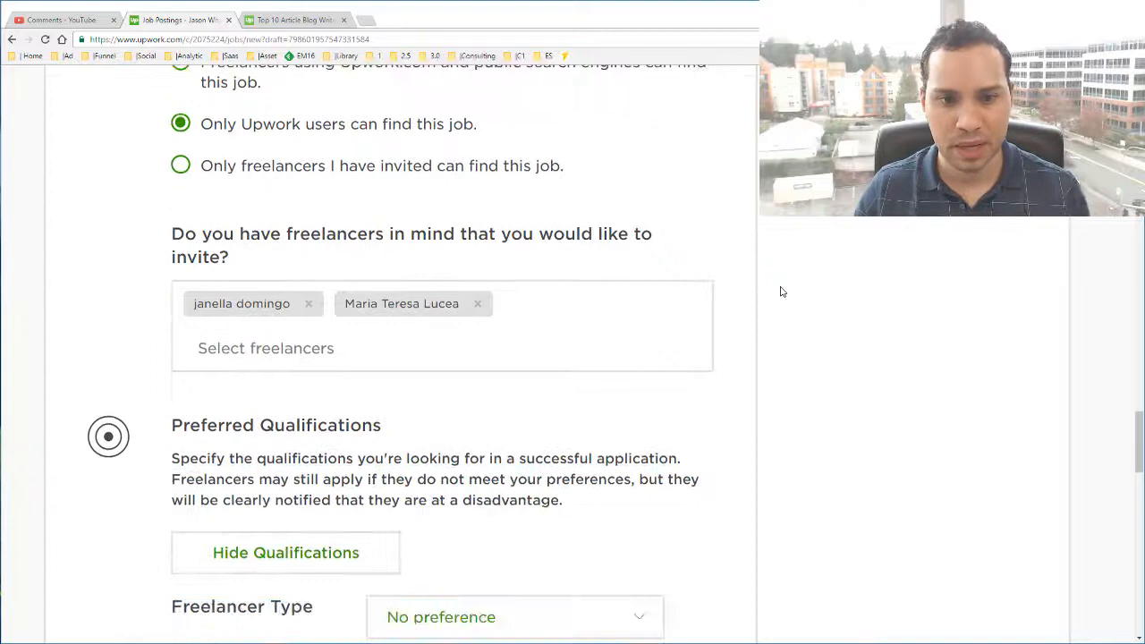
scroll("down", 3)
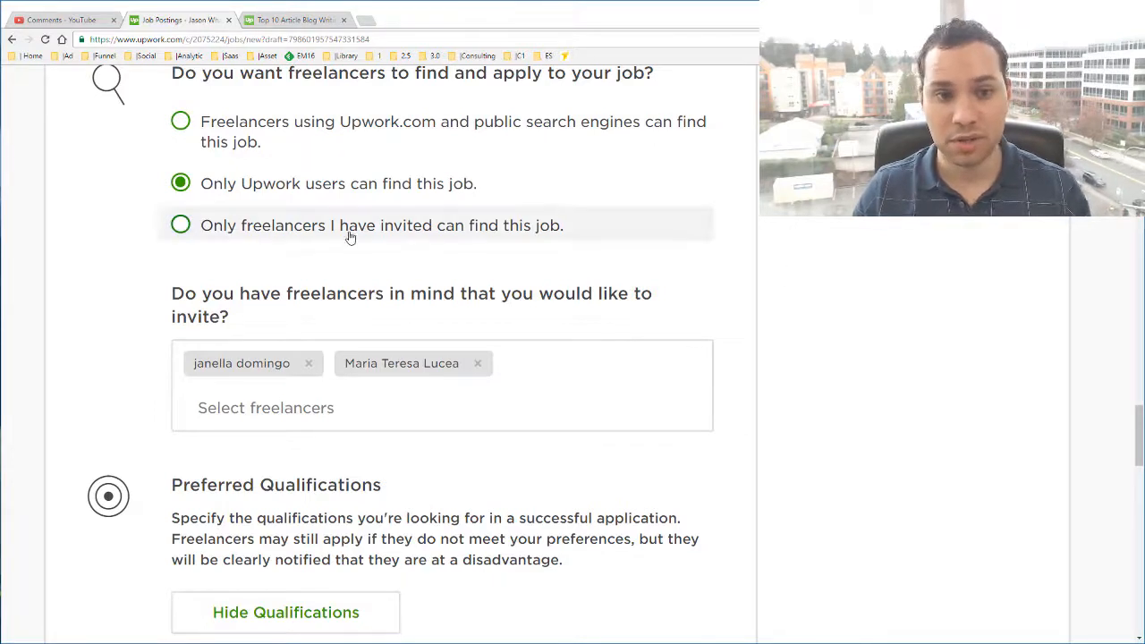
mouse_move(841, 303)
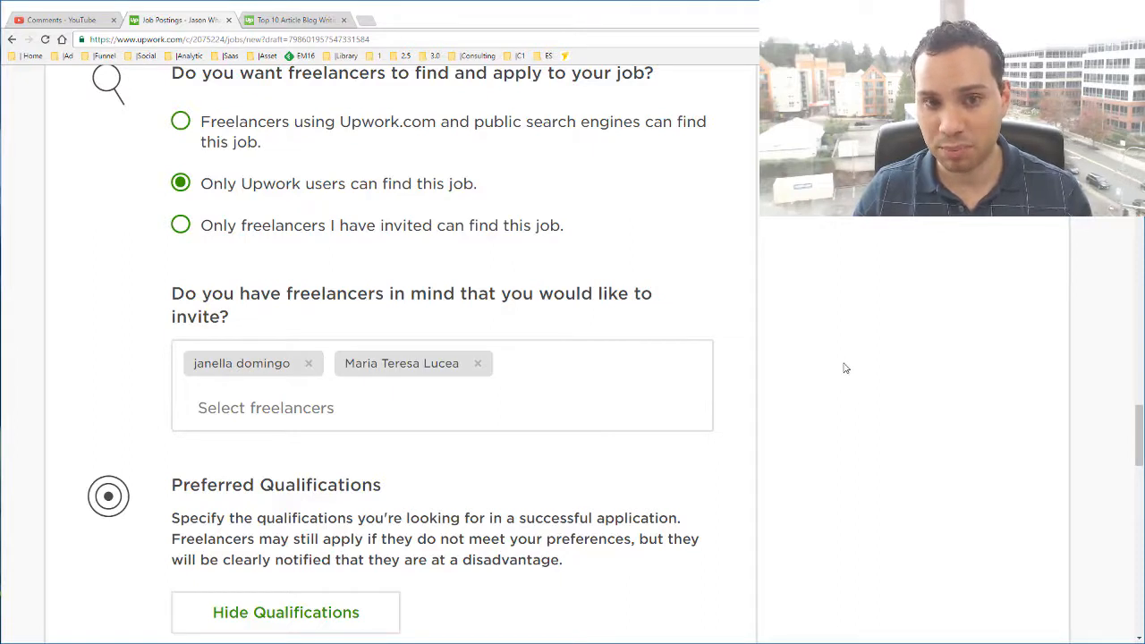
mouse_move(832, 383)
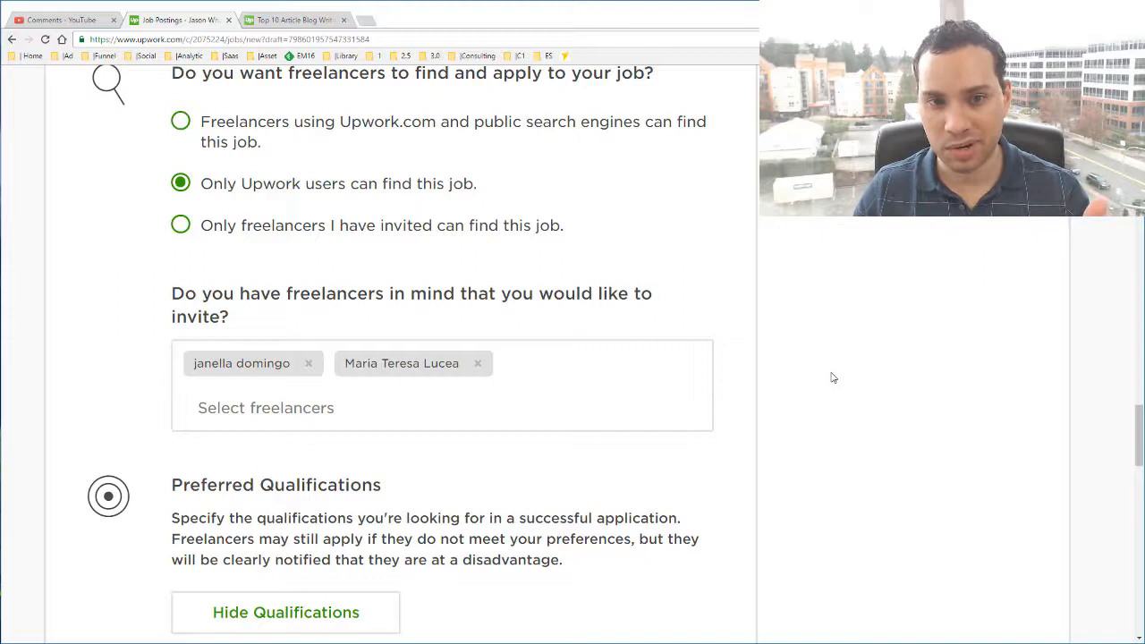
mouse_move(802, 322)
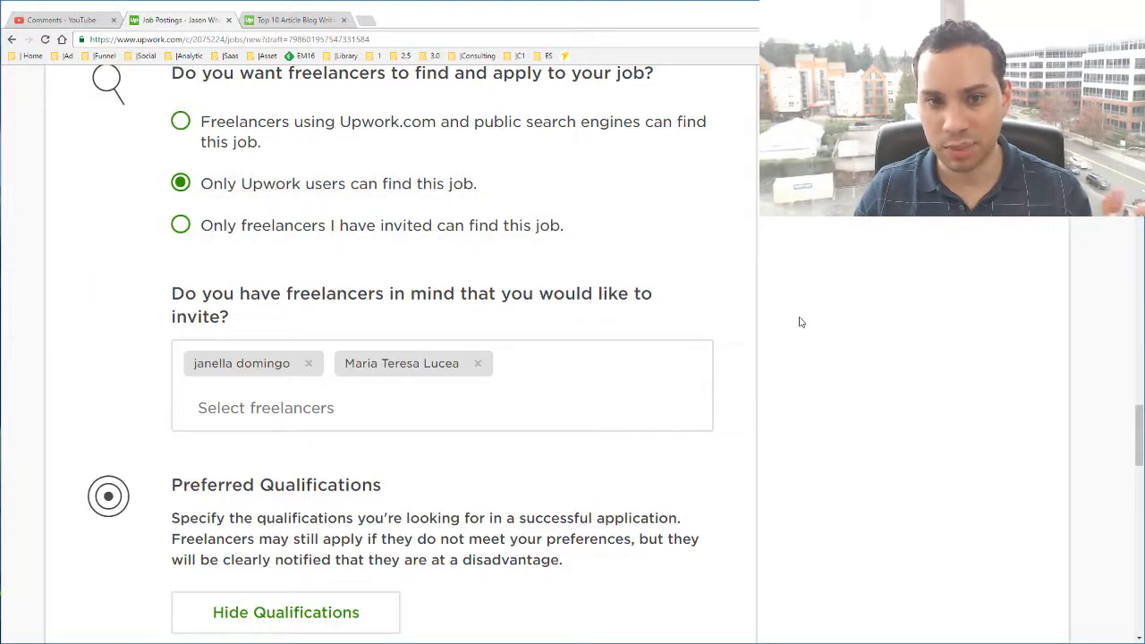
scroll("down", 3)
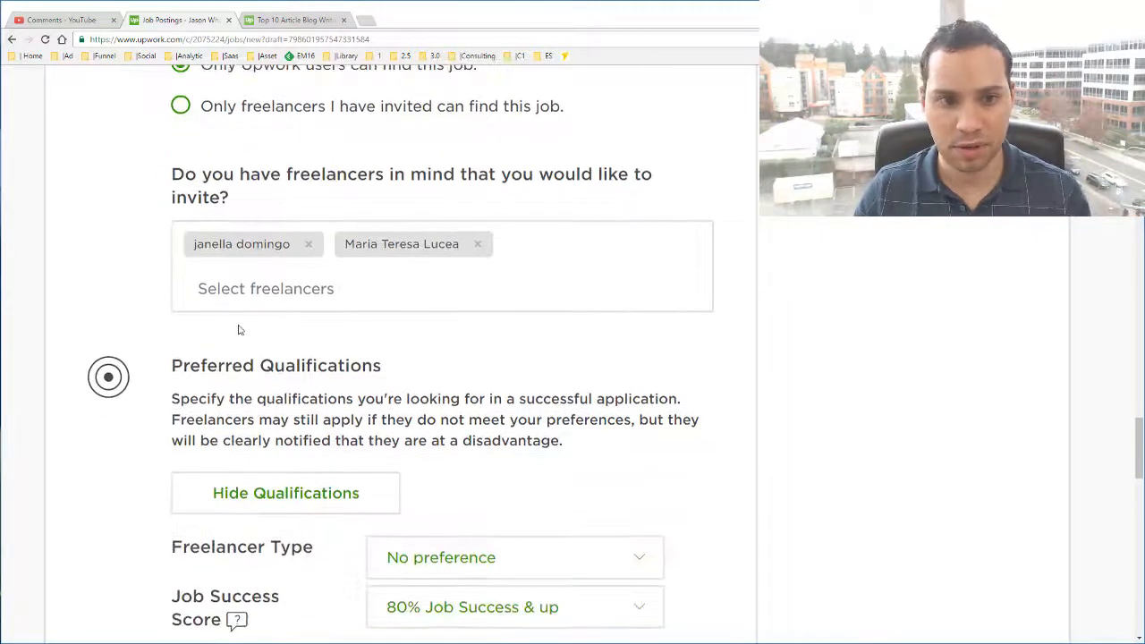
left_click(295, 19)
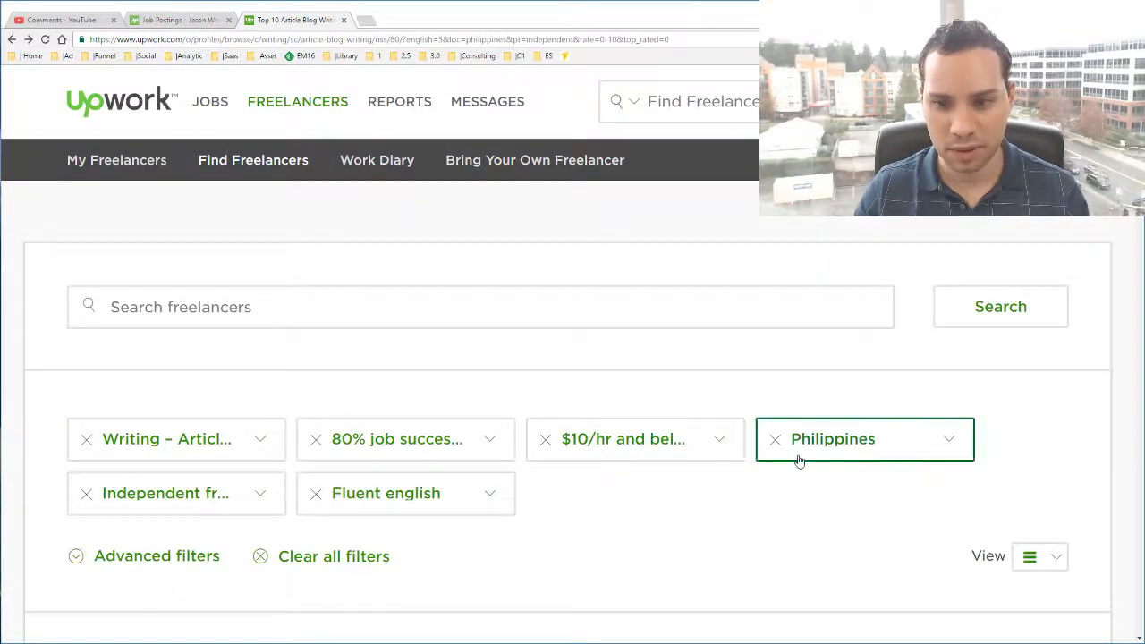
scroll("down", 3)
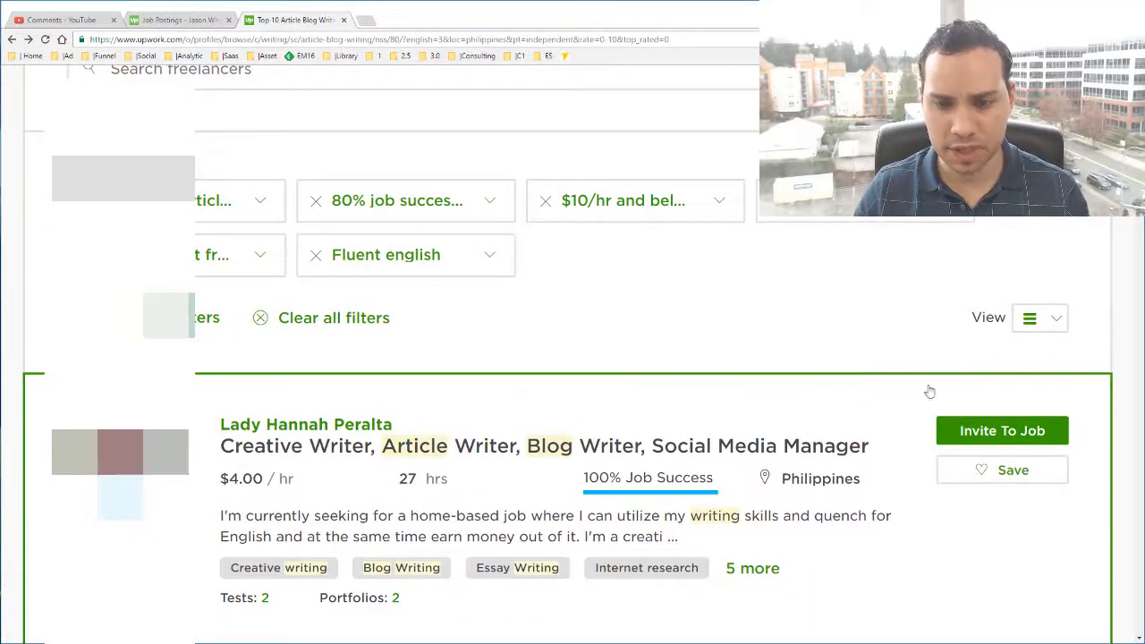
scroll("down", 3)
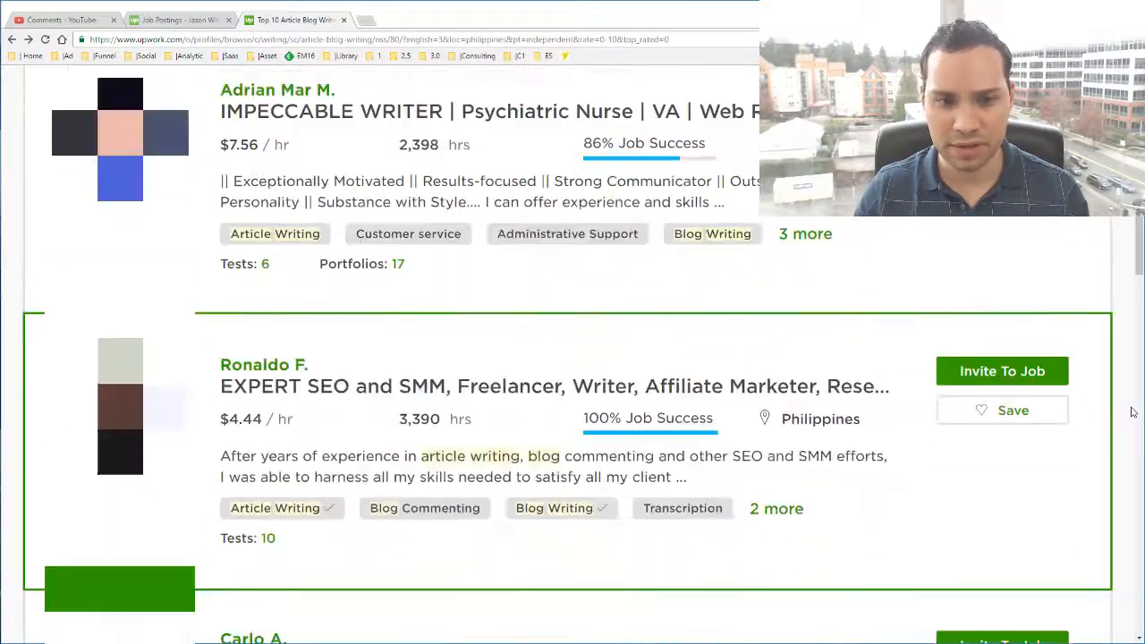
scroll("down", 3)
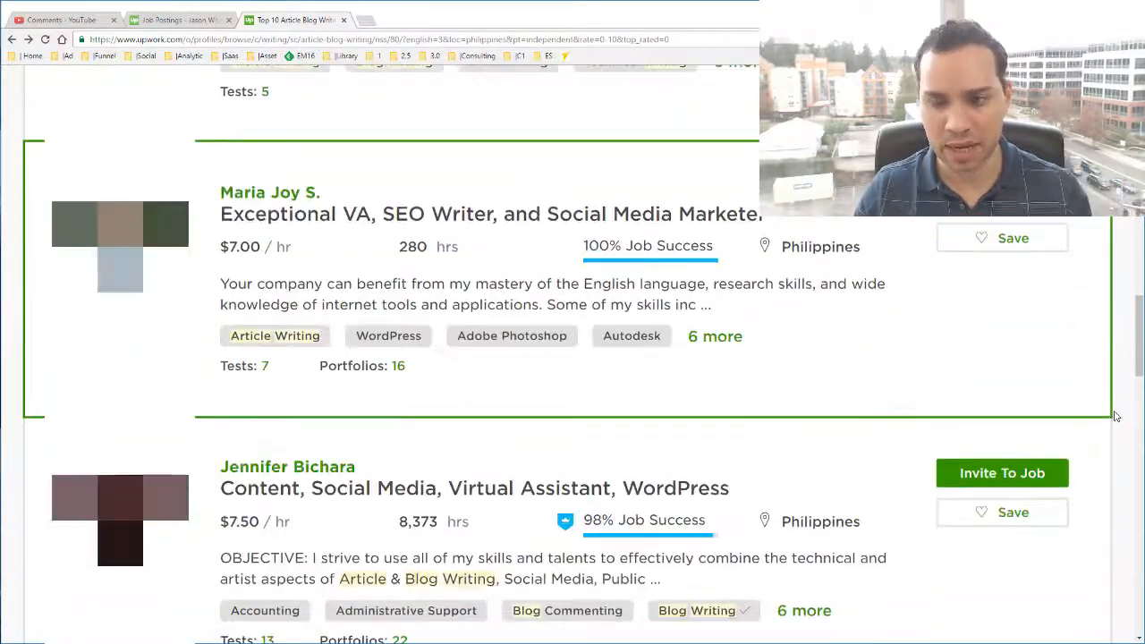
scroll("down", 3)
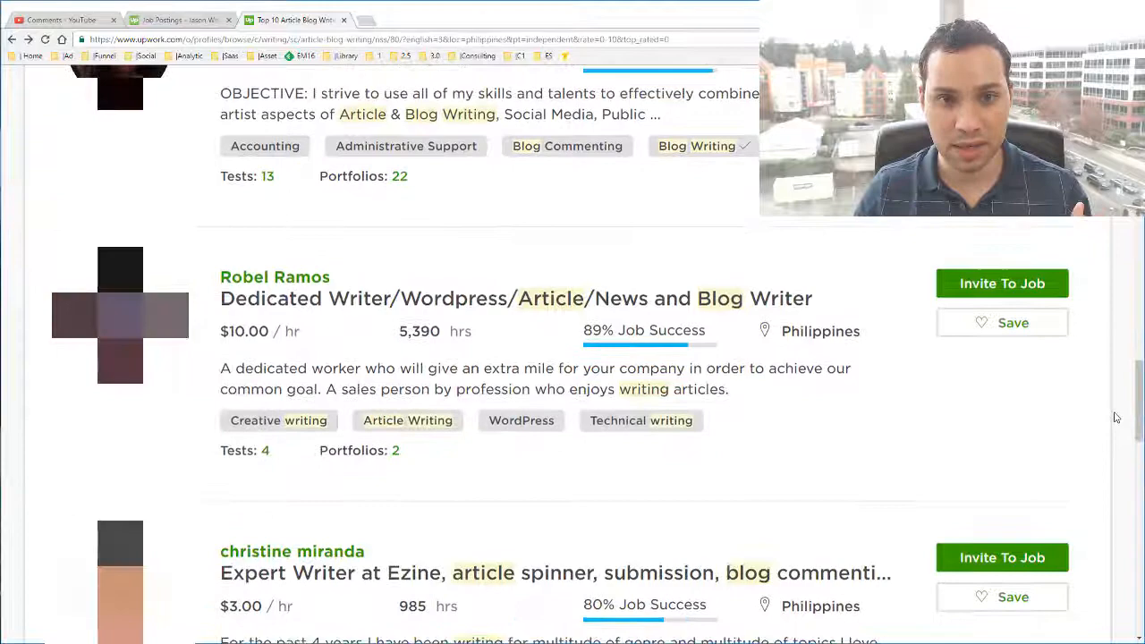
scroll("down", 3)
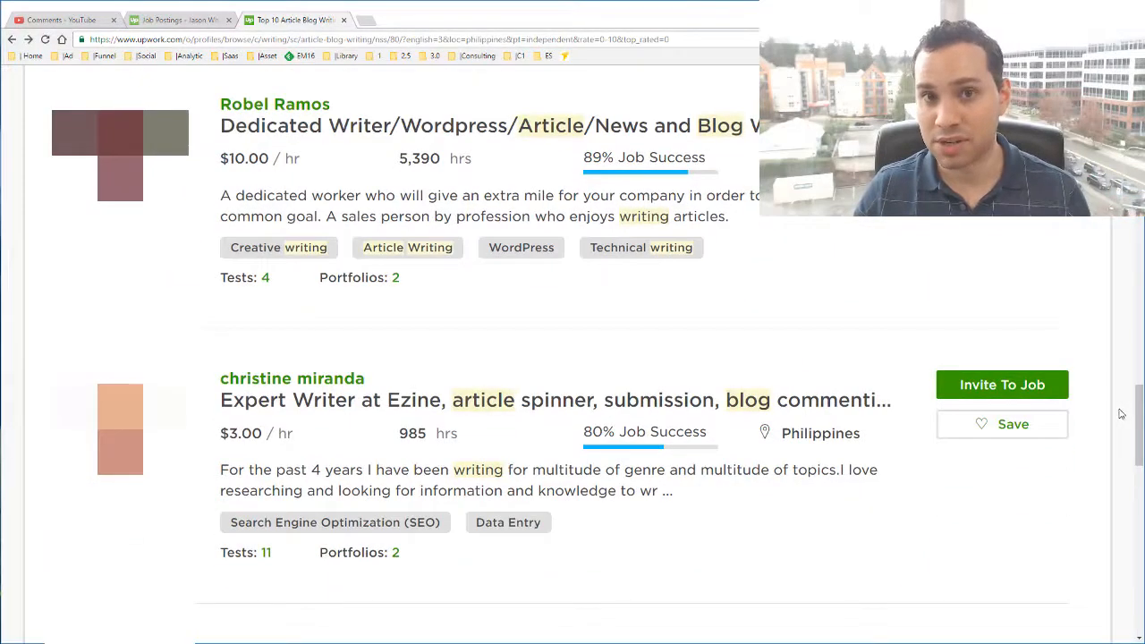
scroll("down", 3)
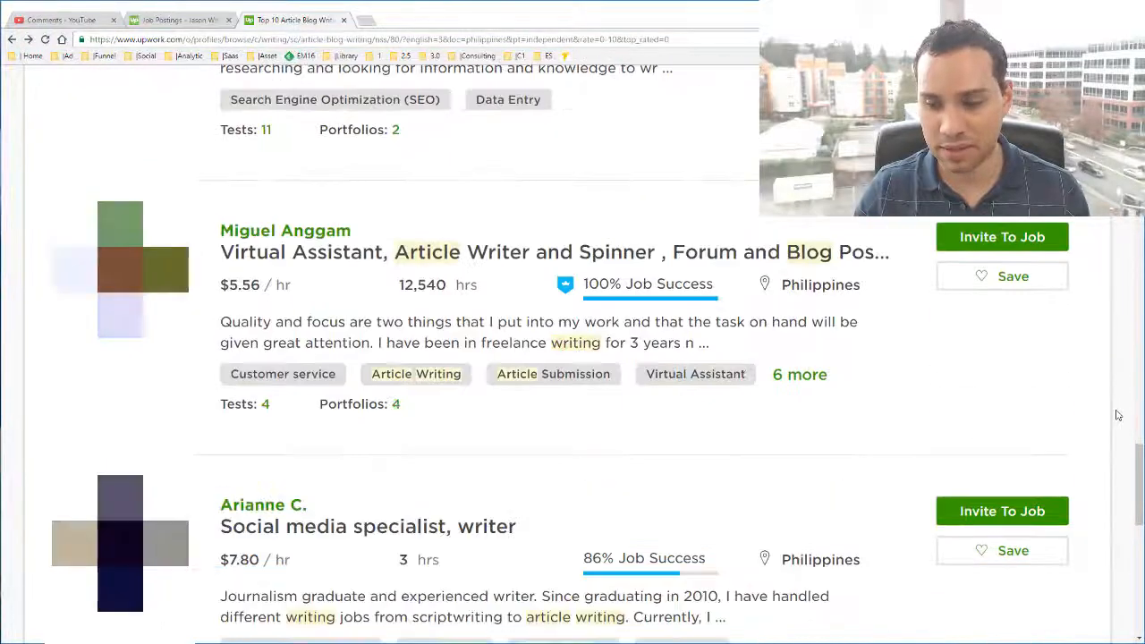
scroll("down", 3)
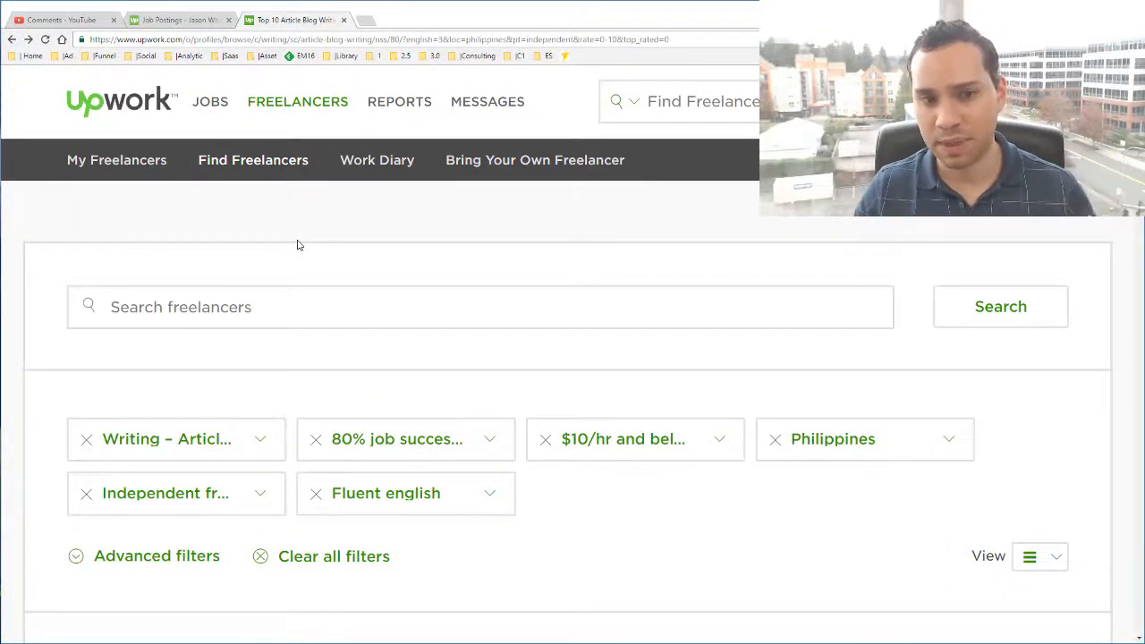
mouse_move(328, 257)
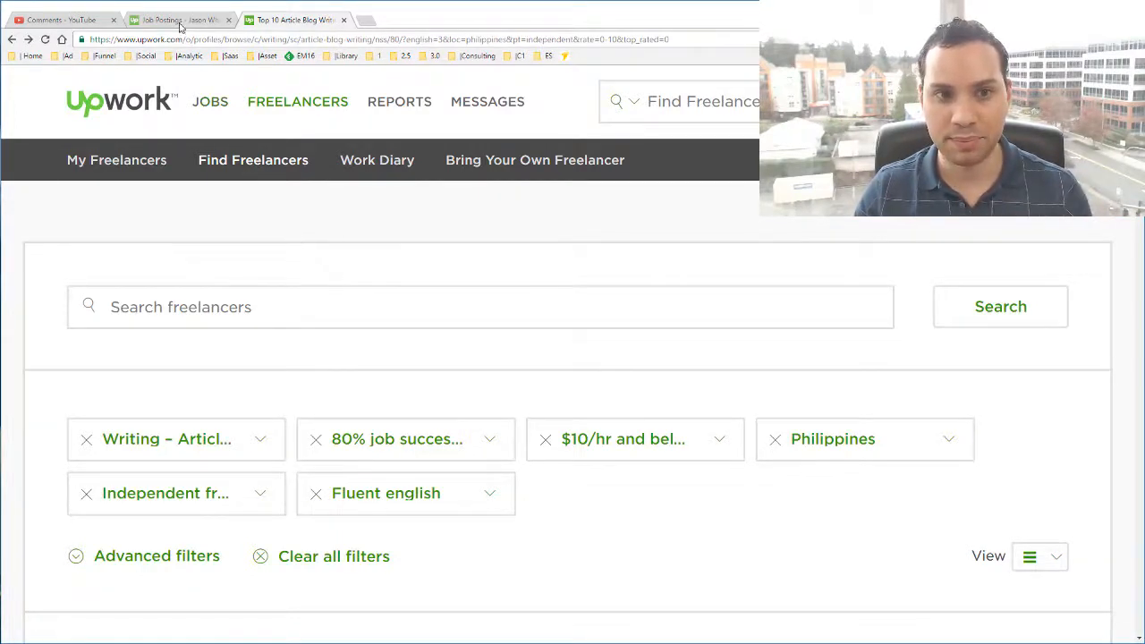
mouse_move(182, 20)
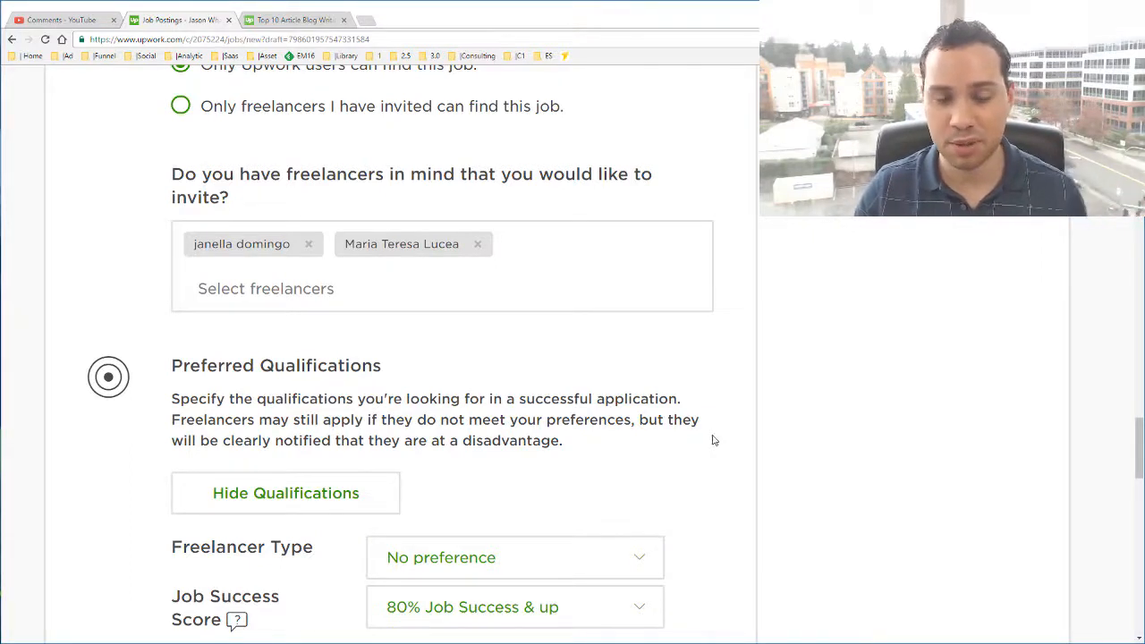
left_click(401, 243)
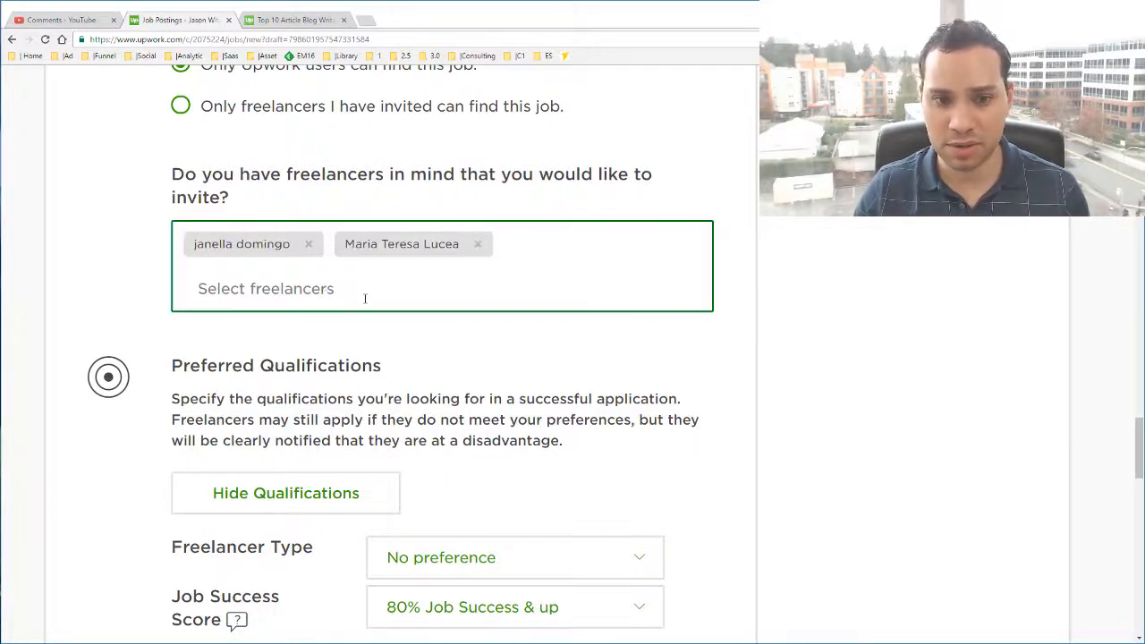
scroll("down", 3)
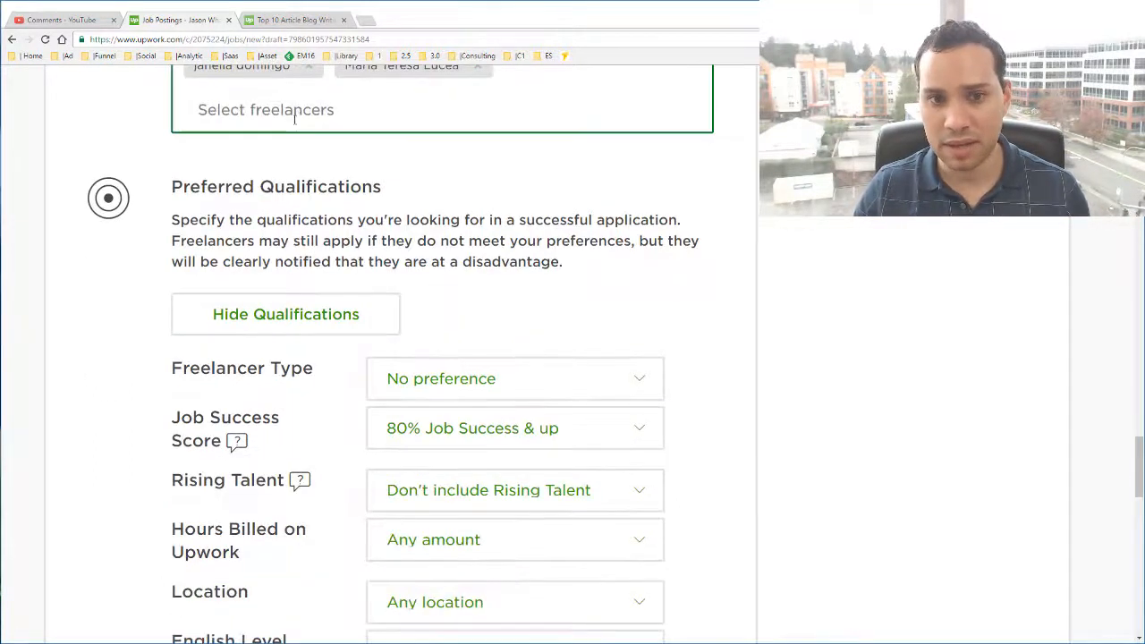
scroll("down", 3)
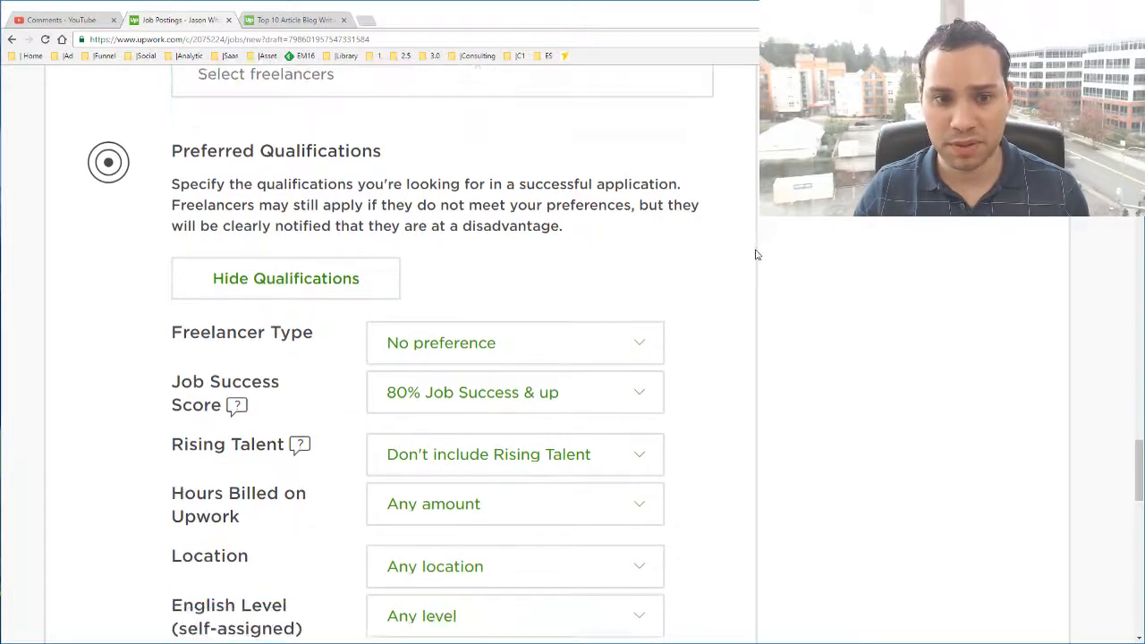
scroll("down", 3)
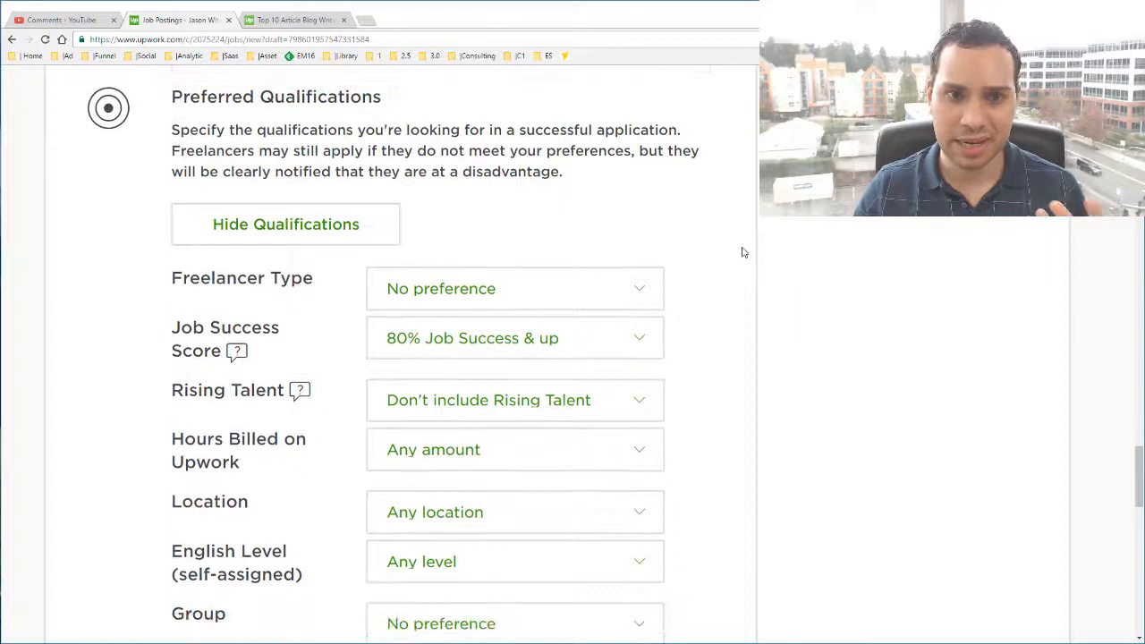
scroll("down", 3)
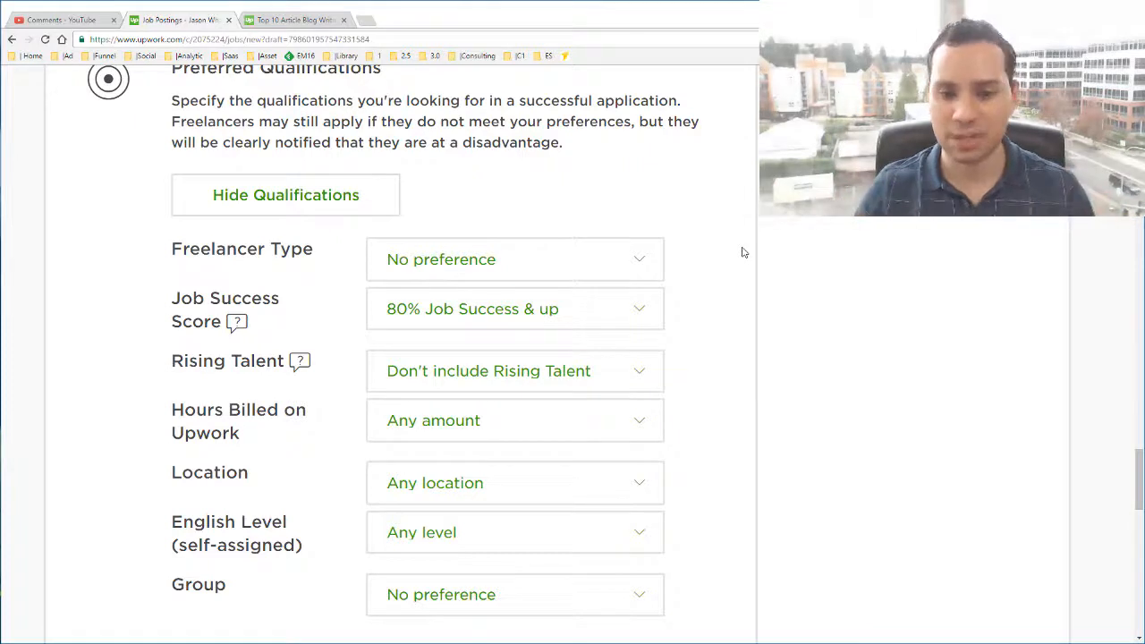
scroll("down", 3)
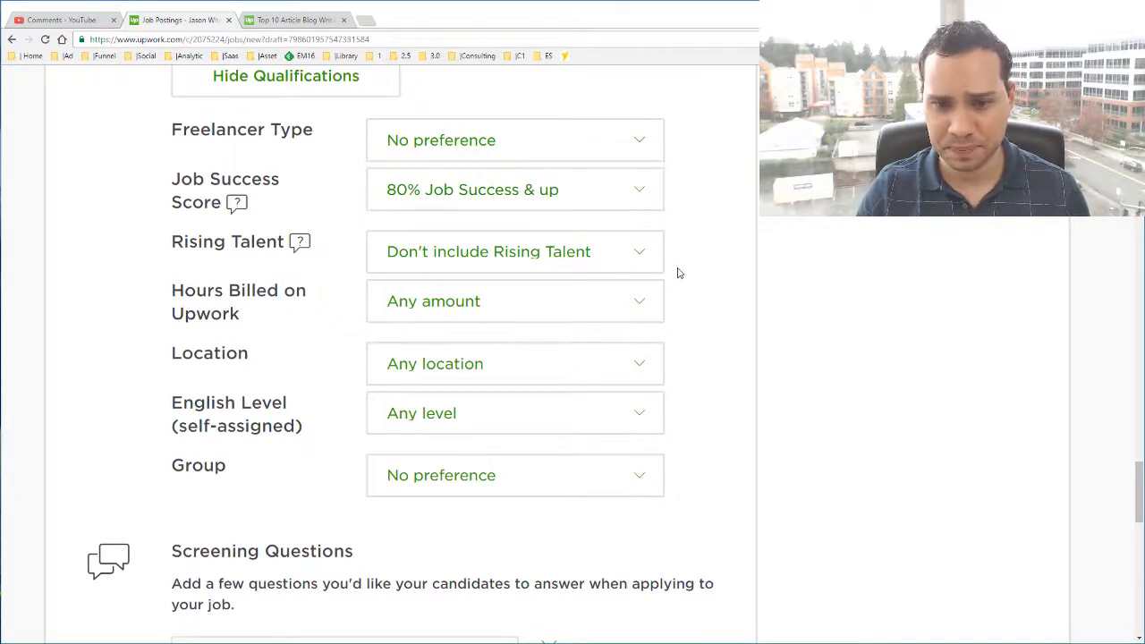
mouse_move(676, 229)
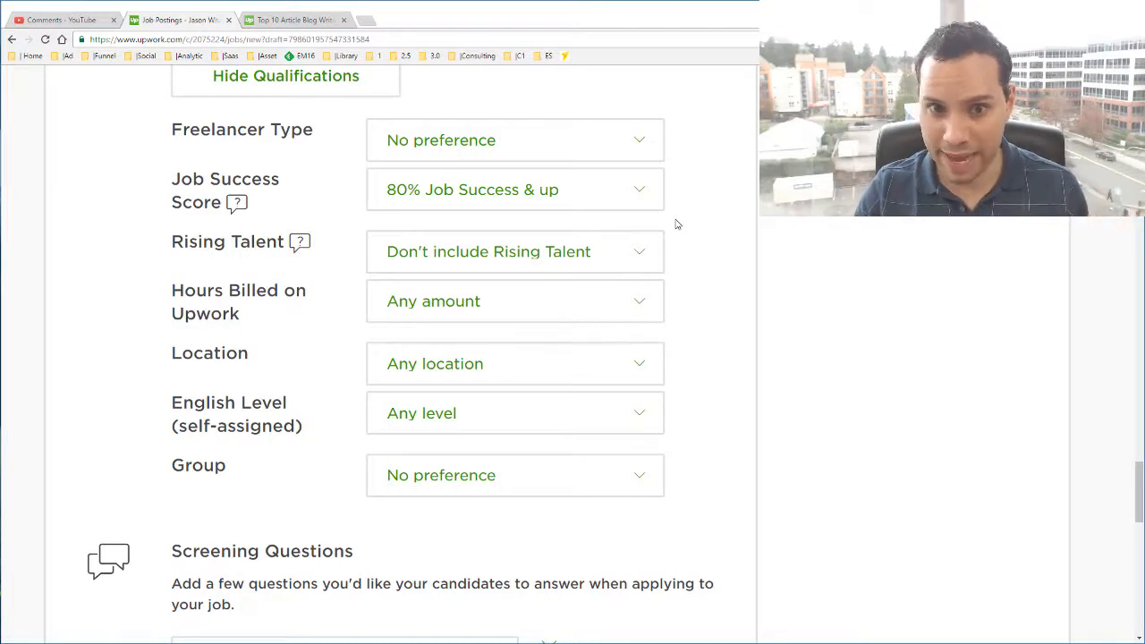
mouse_move(705, 233)
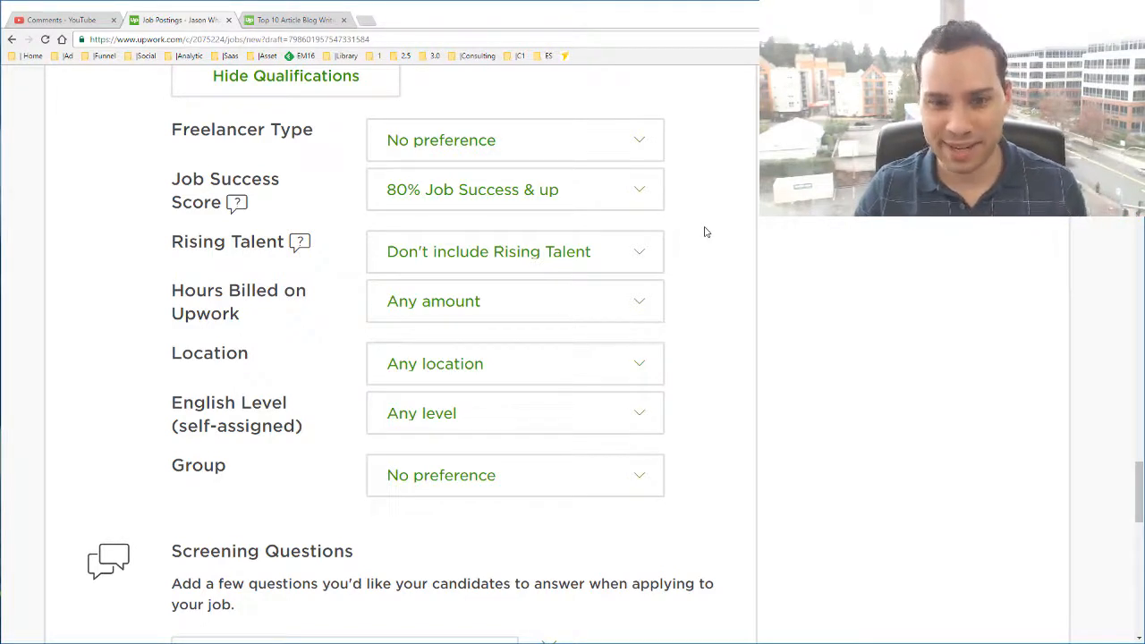
Leave location as any and set English Level to 'Fluent - Complete language command'.
scroll("down", 3)
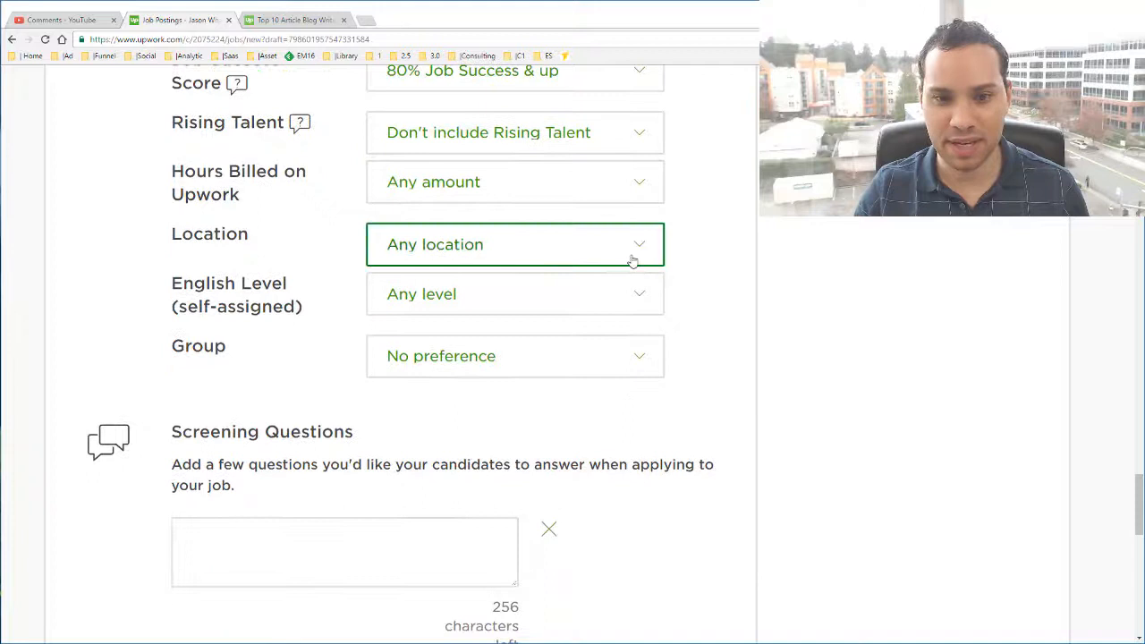
left_click(516, 243)
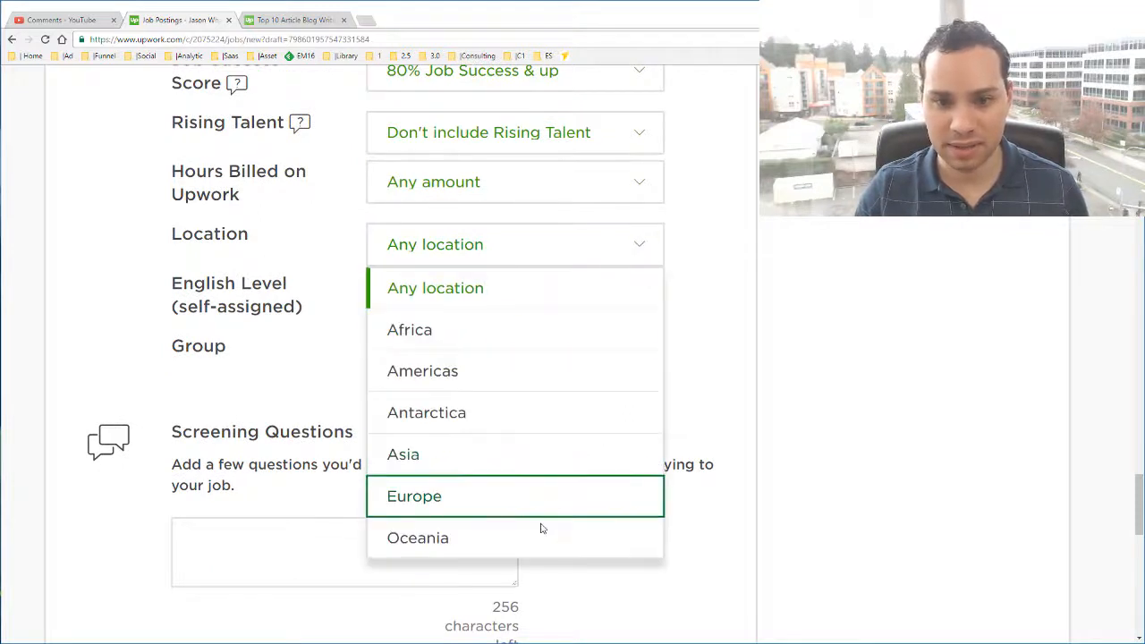
mouse_move(508, 537)
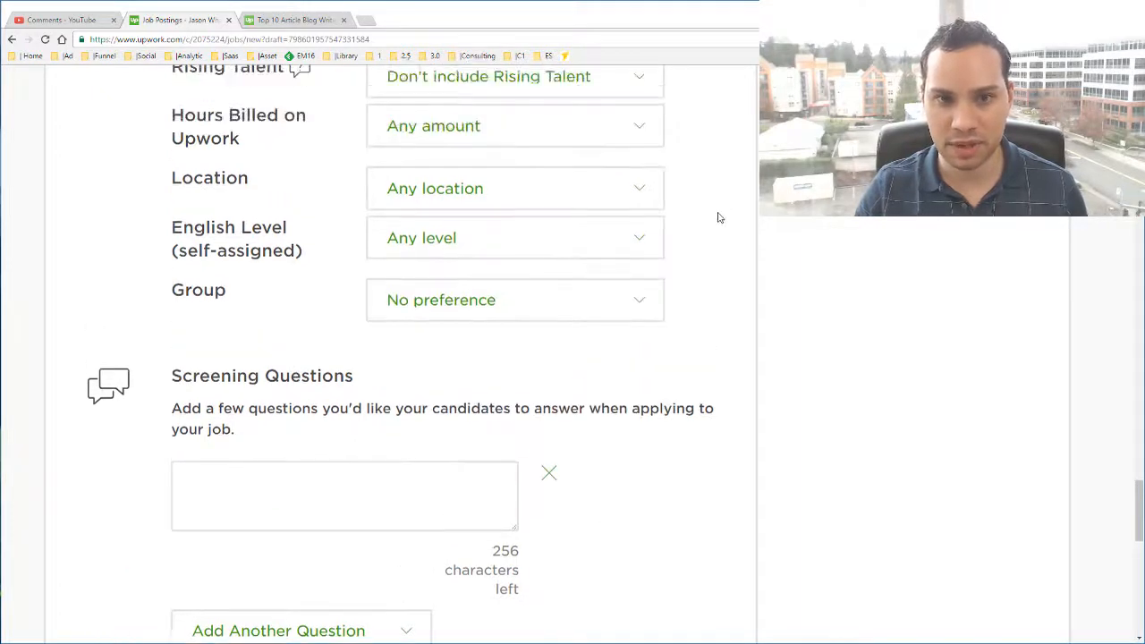
scroll("down", 3)
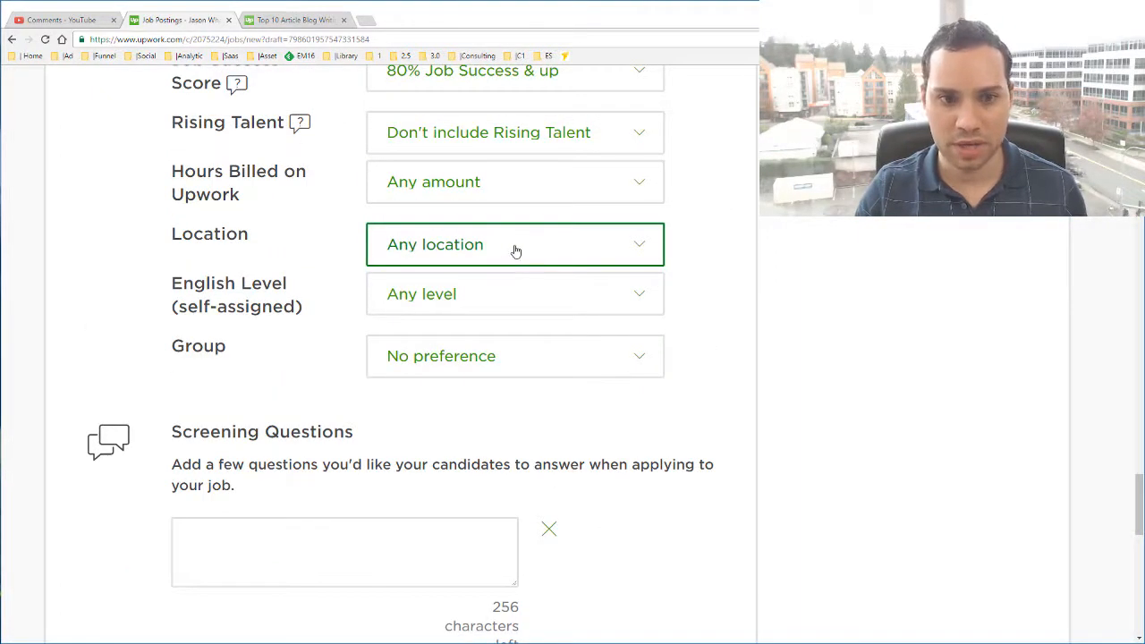
left_click(515, 244)
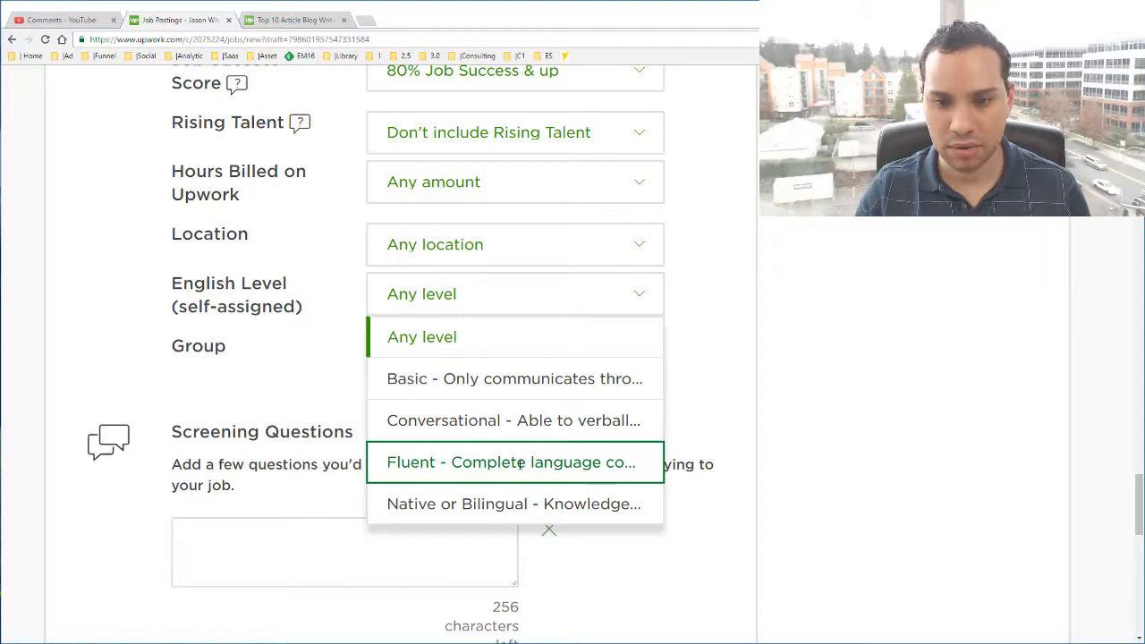
left_click(510, 461)
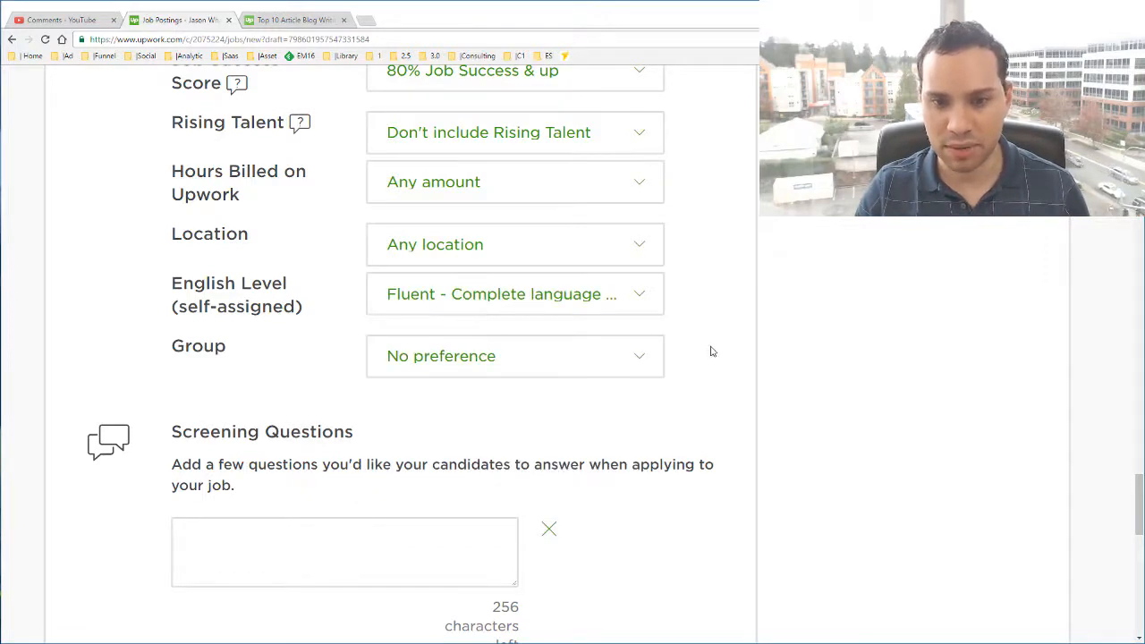
left_click(516, 354)
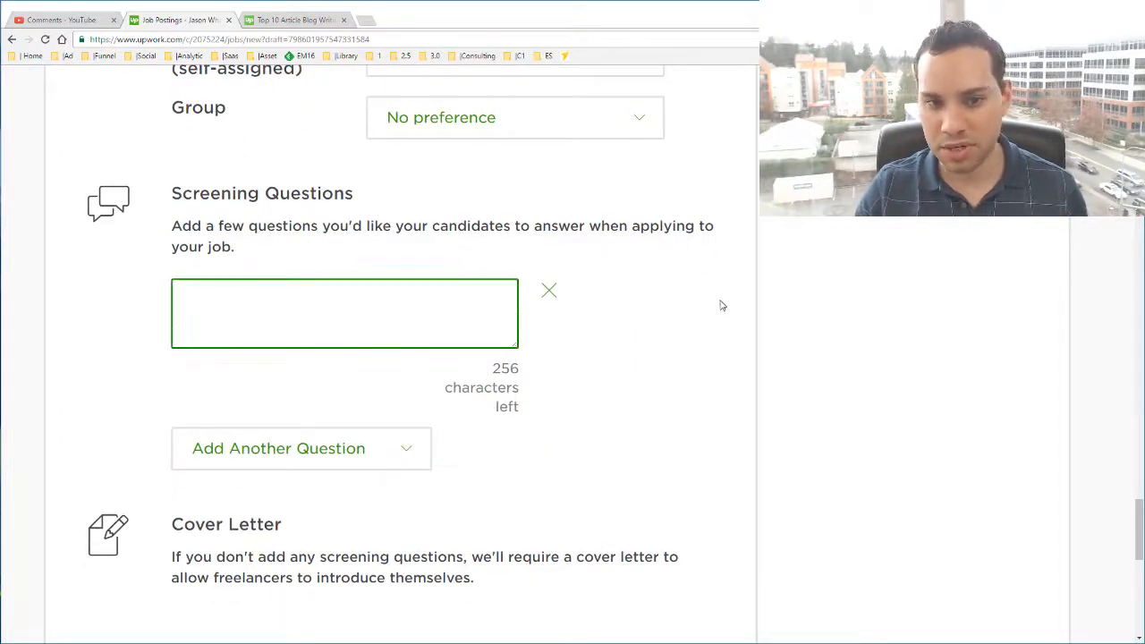
scroll("down", 3)
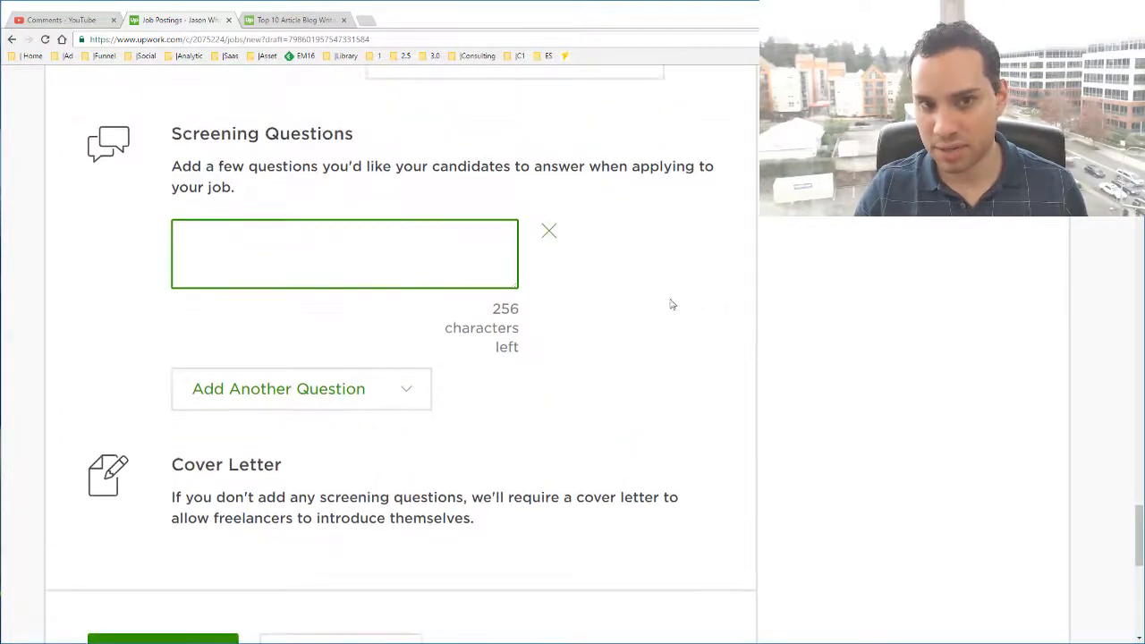
mouse_move(658, 299)
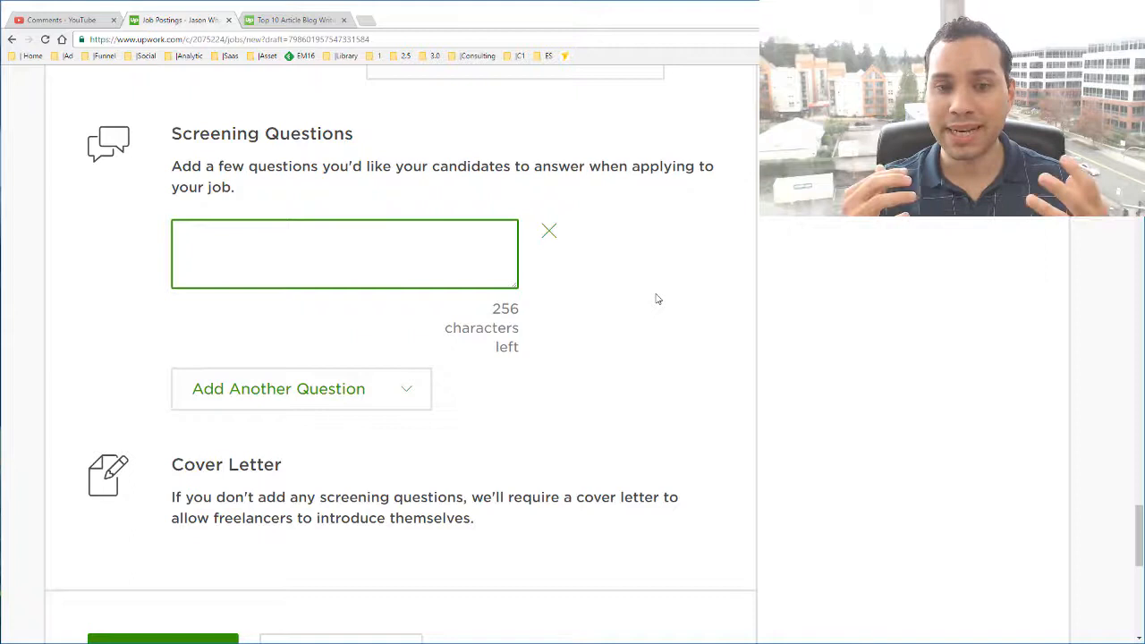
left_click(344, 255)
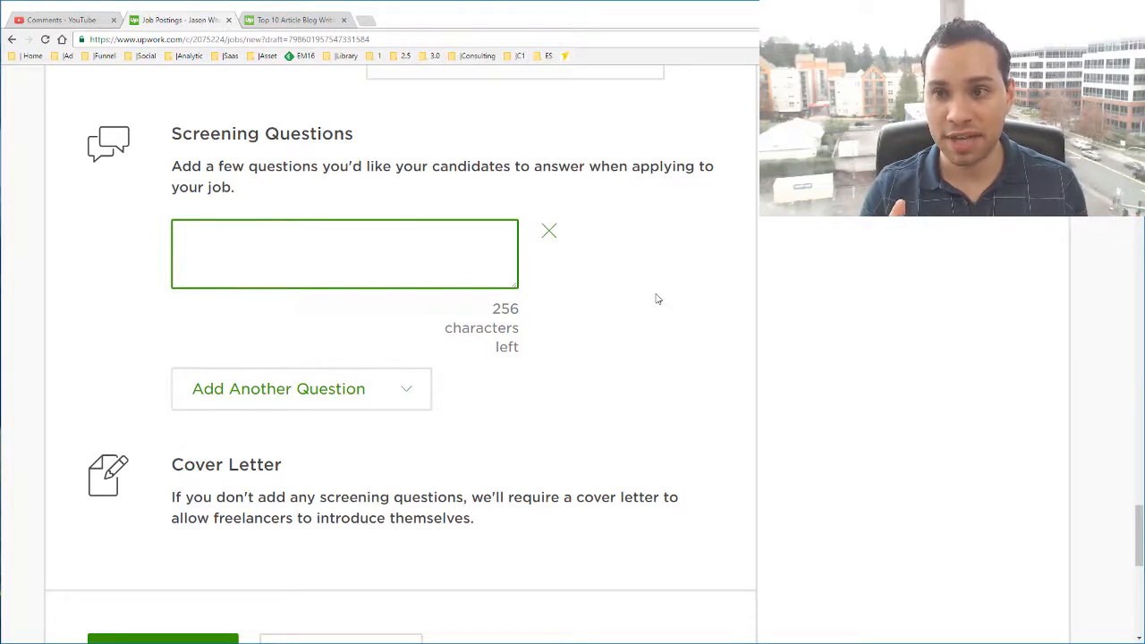
left_click(344, 254)
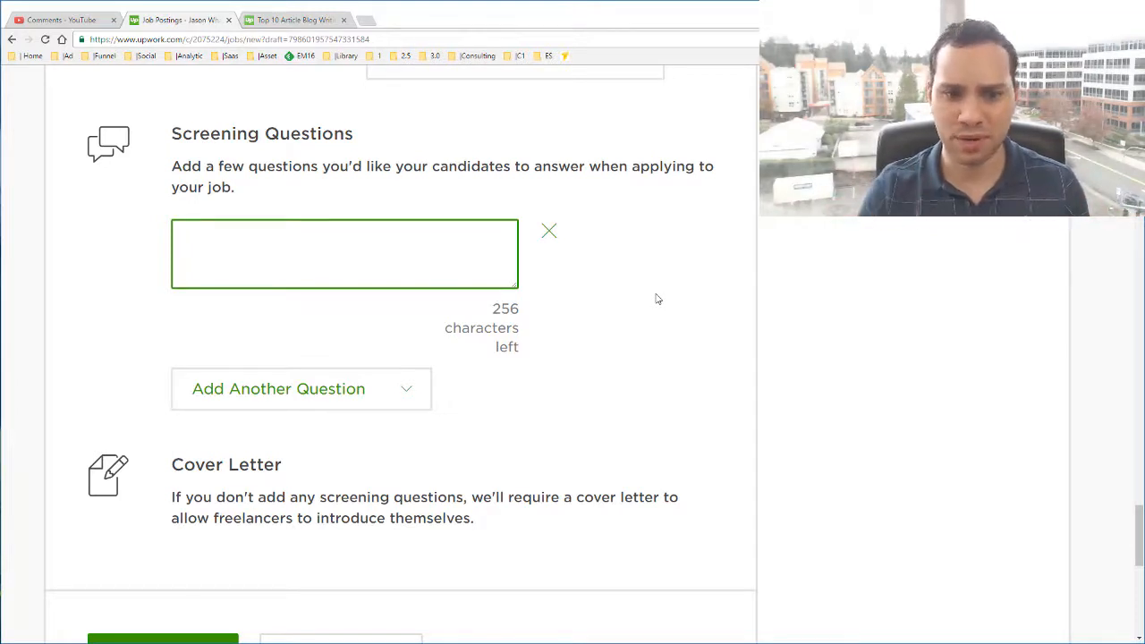
scroll("down", 3)
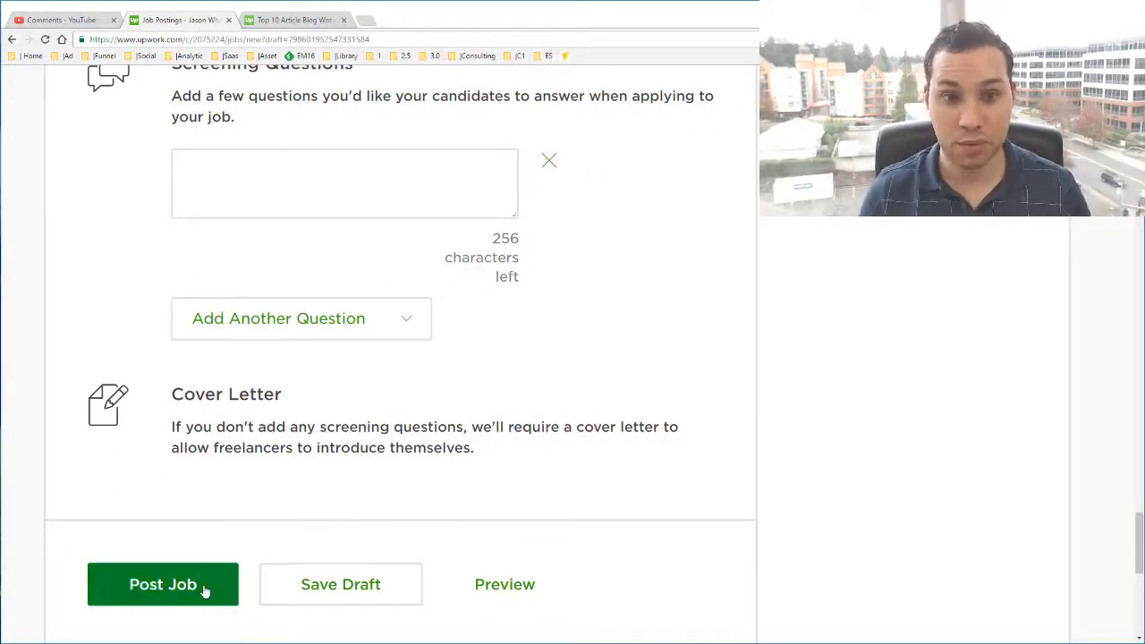
Post the job so the 'Blog Writer: Marketing Blog' posting page appears.
left_click(163, 584)
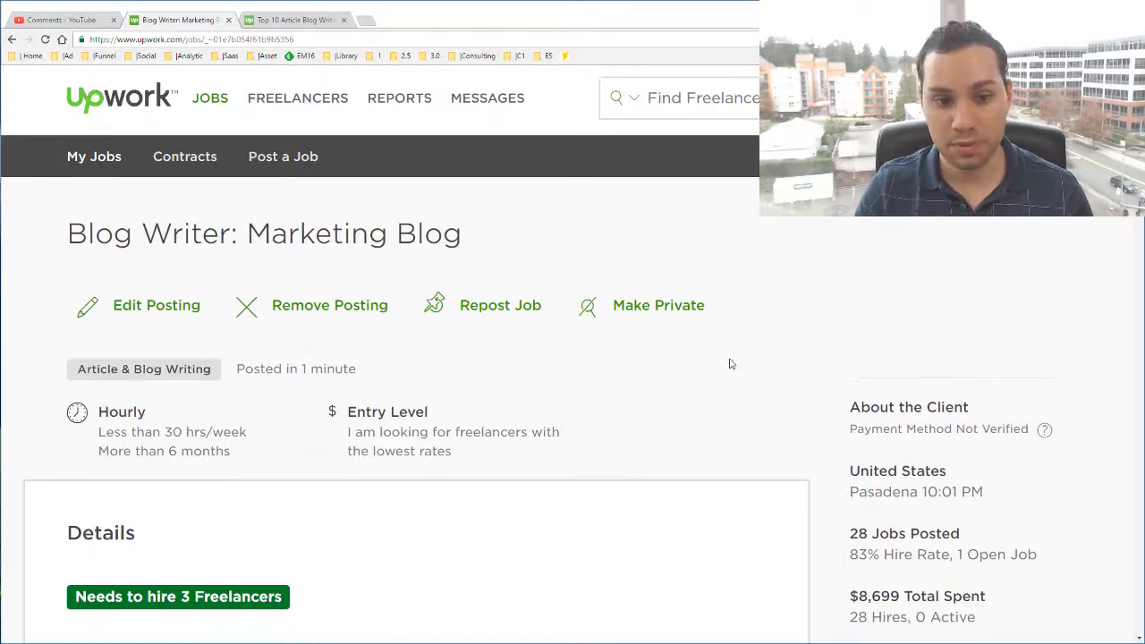
scroll("down", 3)
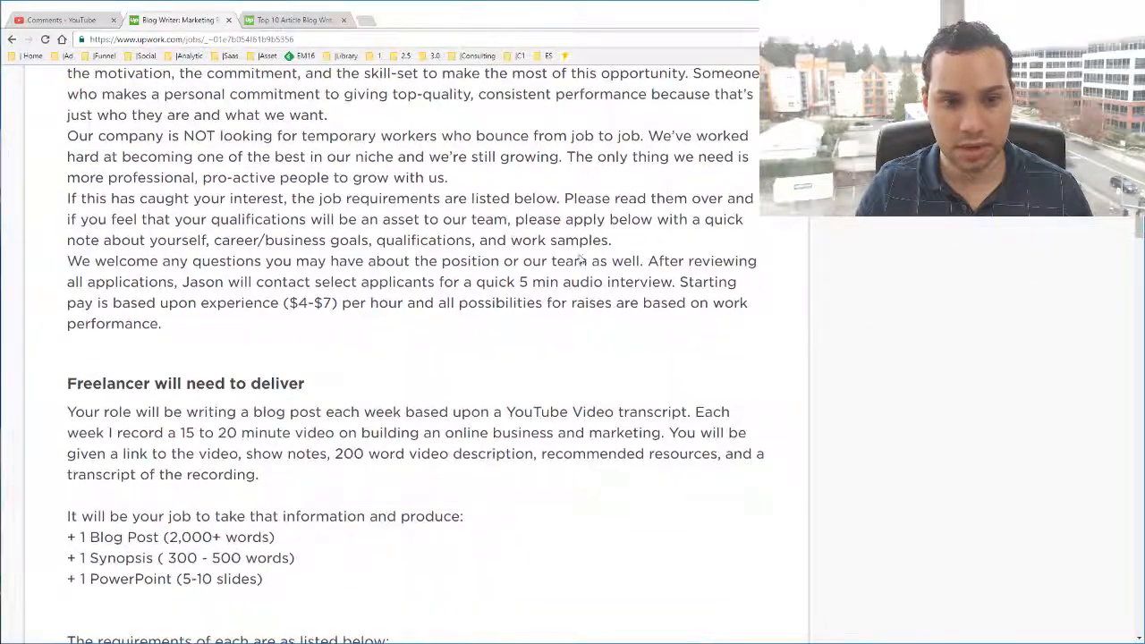
scroll("down", 3)
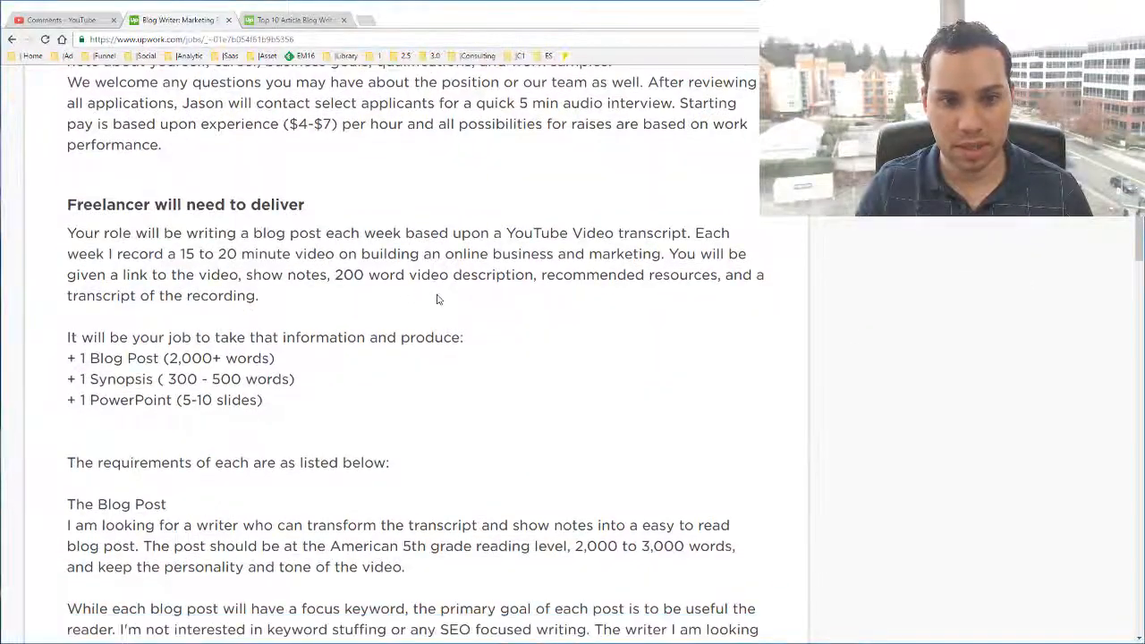
scroll("down", 3)
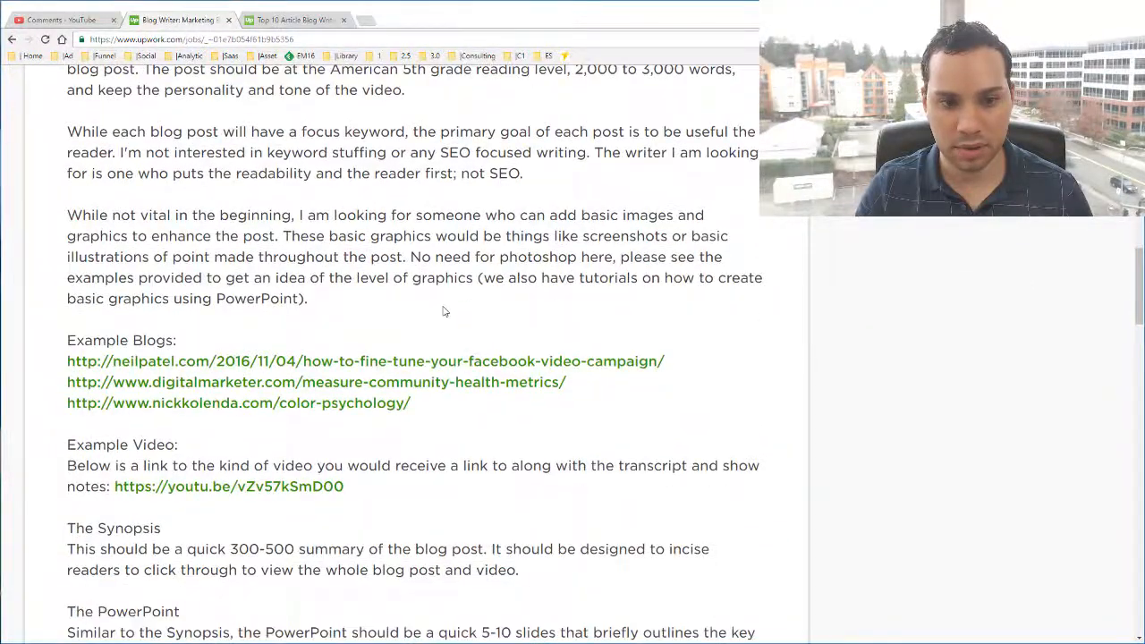
scroll("down", 3)
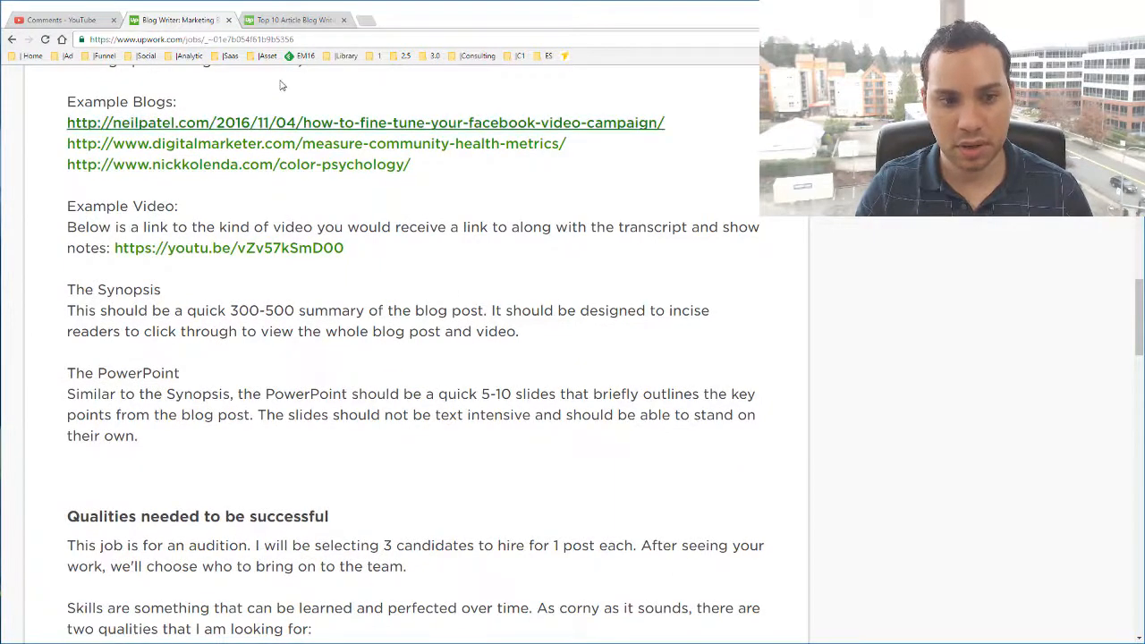
scroll("down", 3)
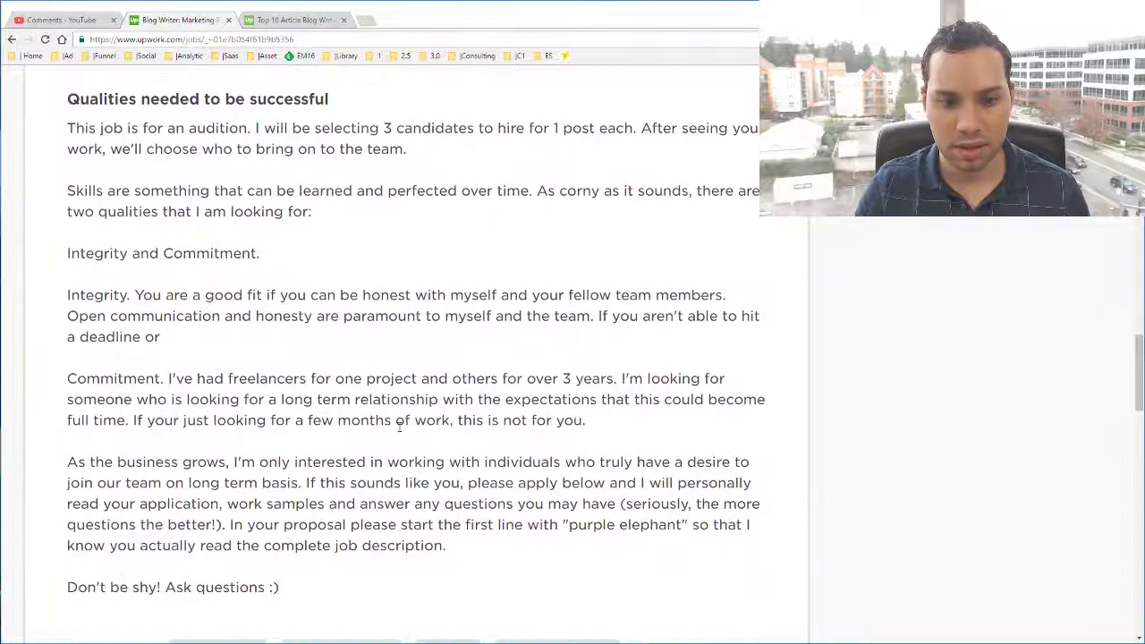
scroll("down", 3)
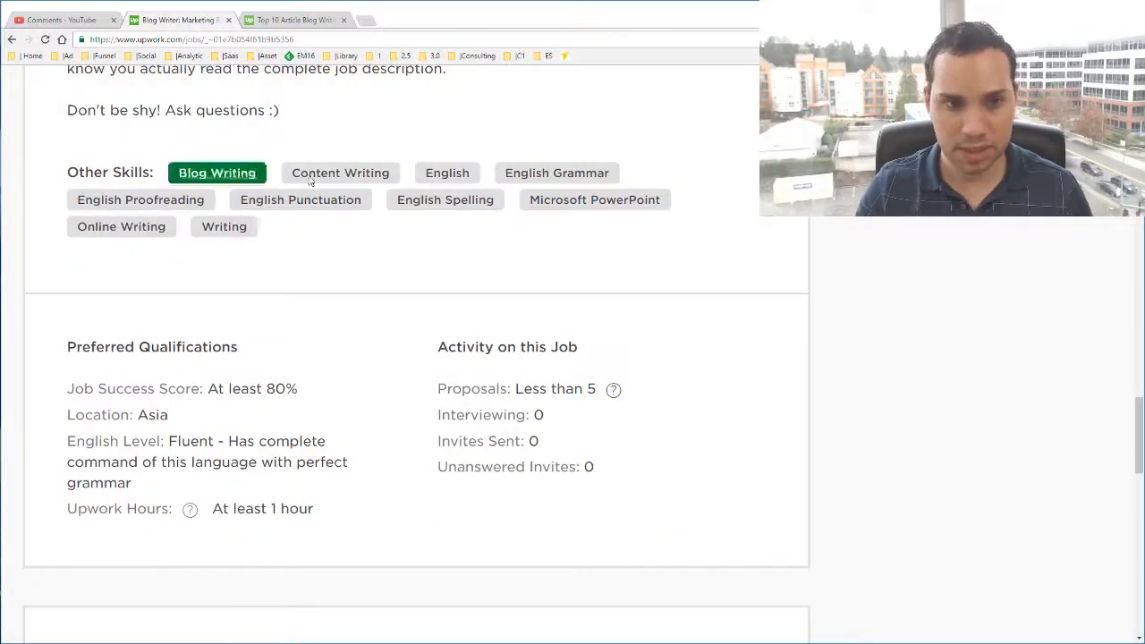
scroll("down", 3)
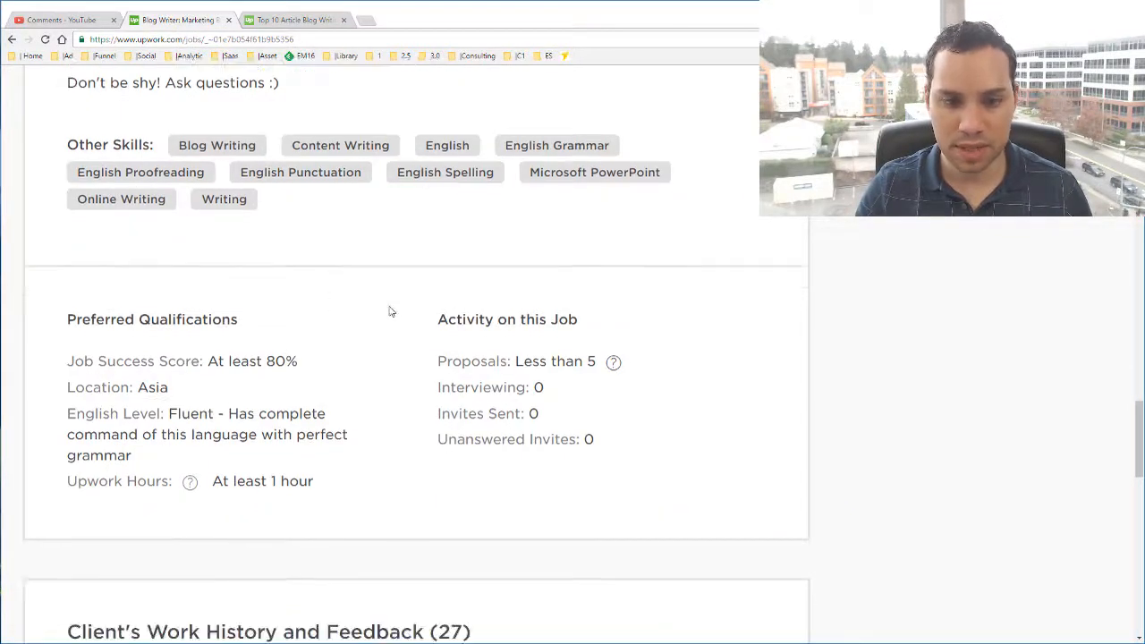
scroll("down", 3)
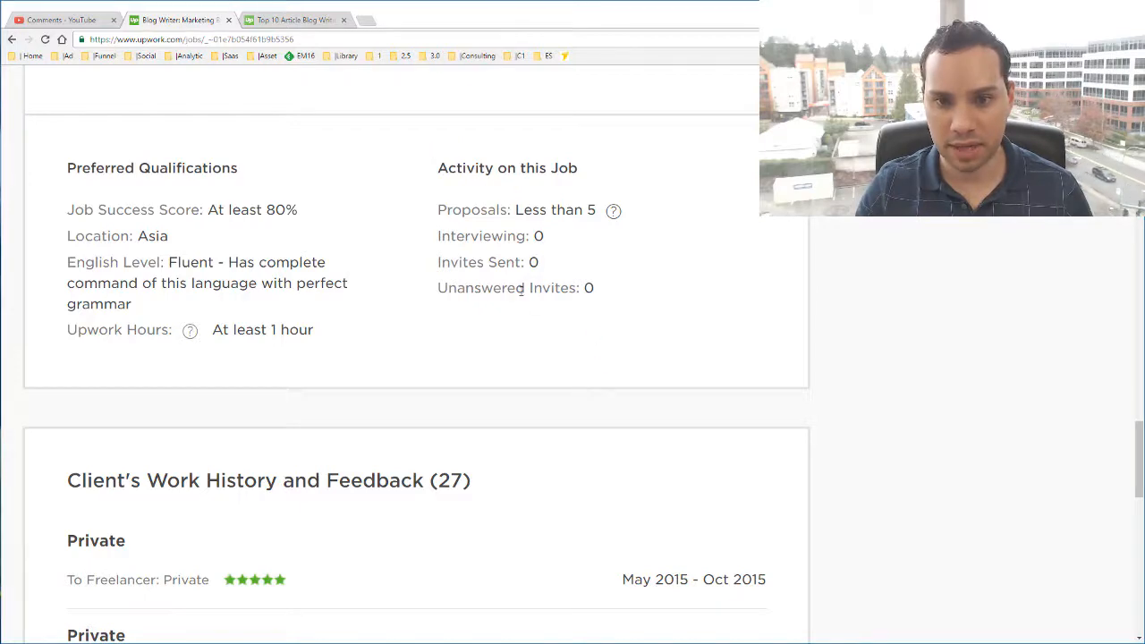
scroll("down", 3)
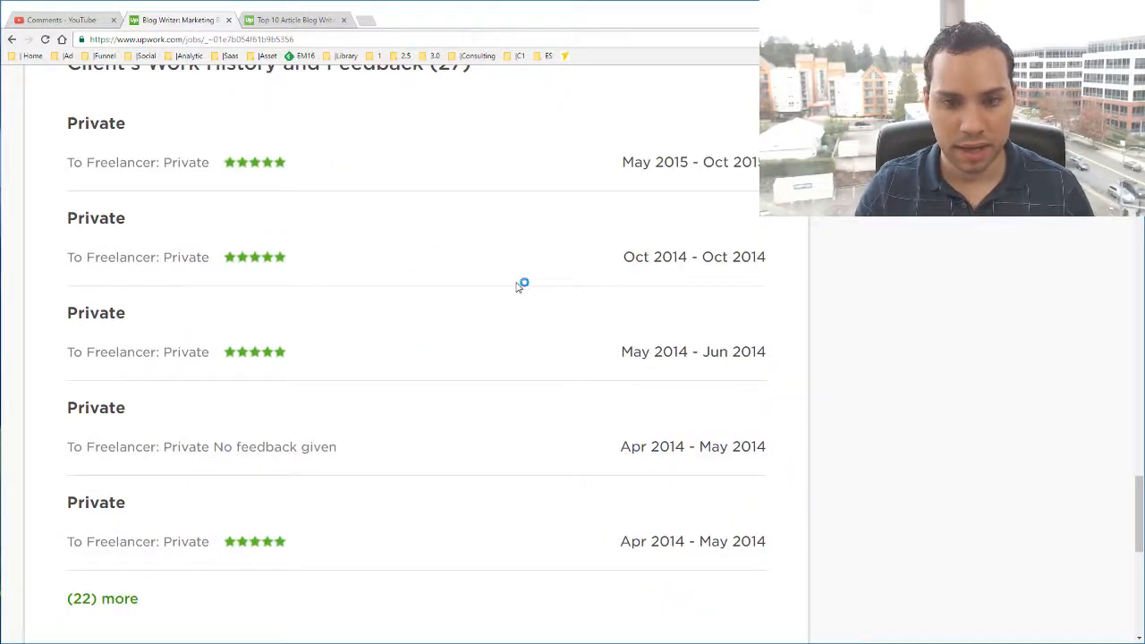
scroll("up", 3)
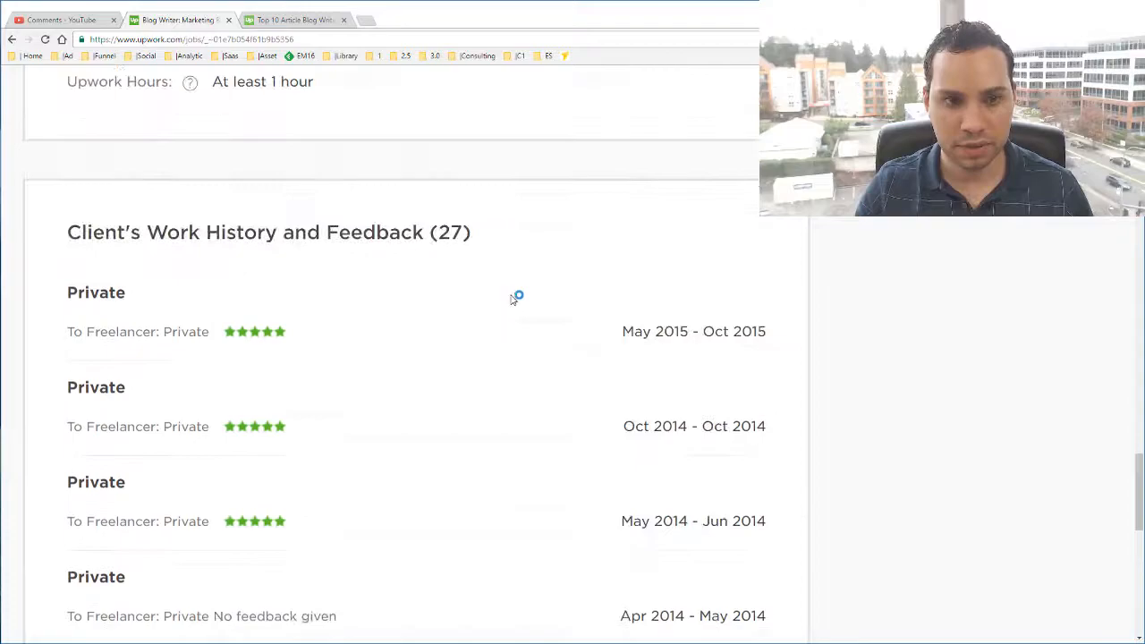